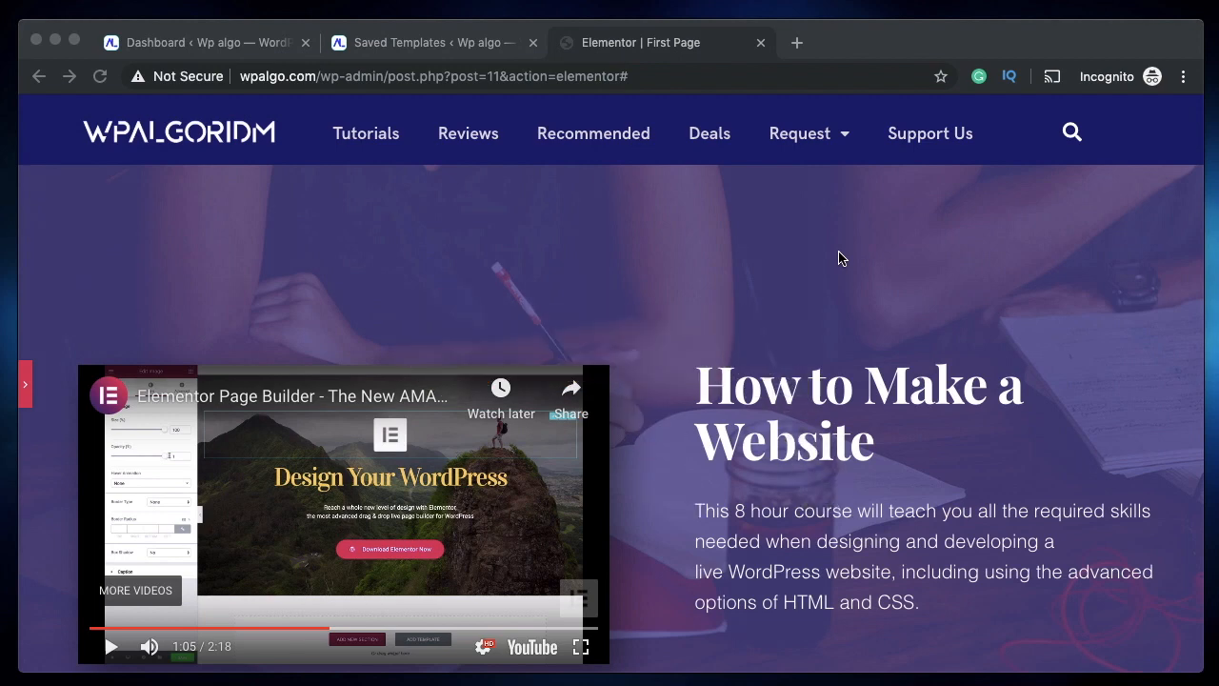
Scroll through the page to inspect the hero video and its layout
scroll(down, 3)
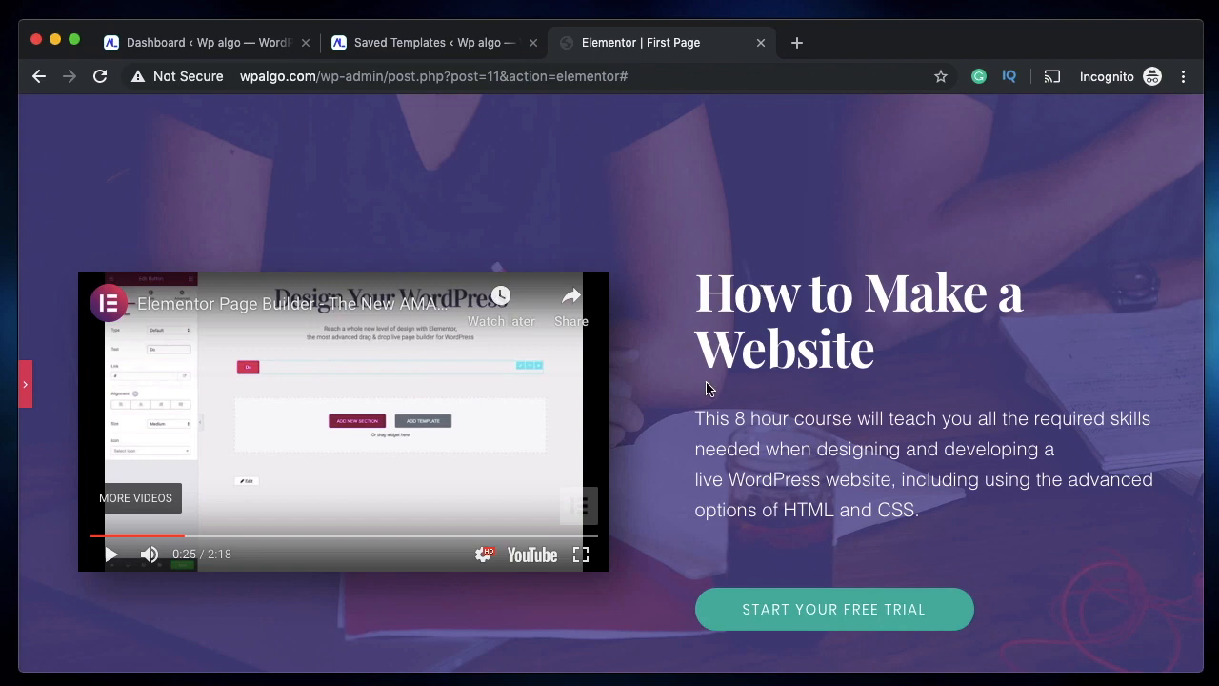
mouse_move(368, 458)
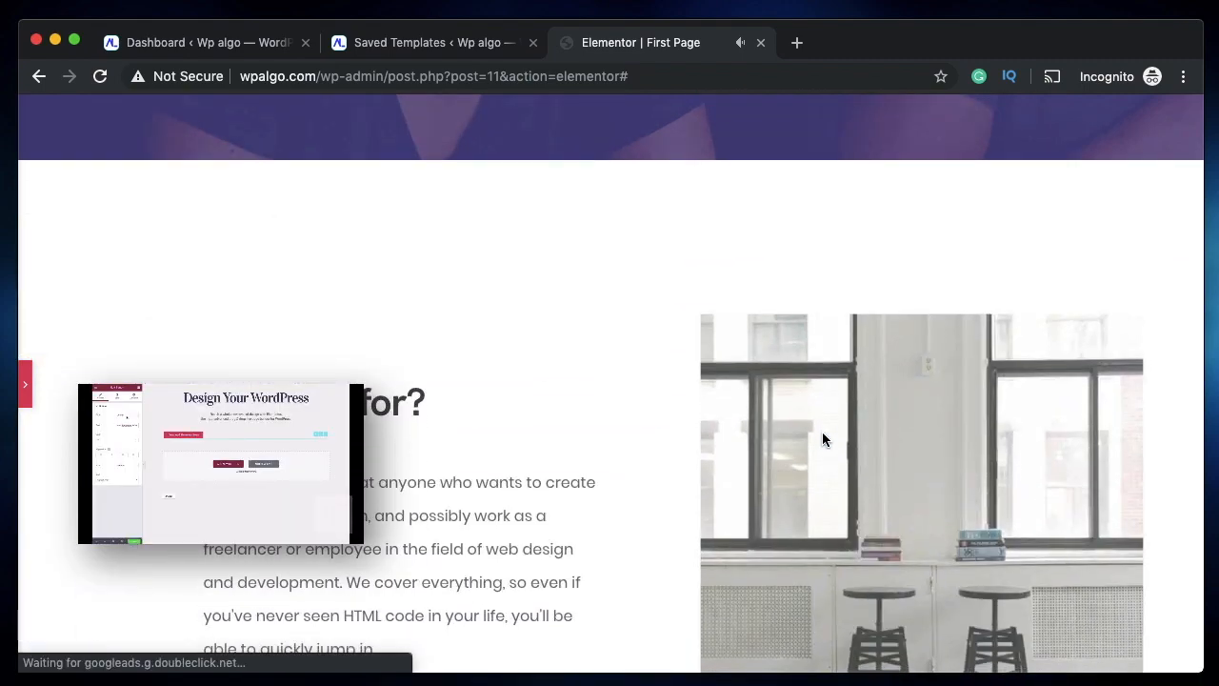
scroll(down, 3)
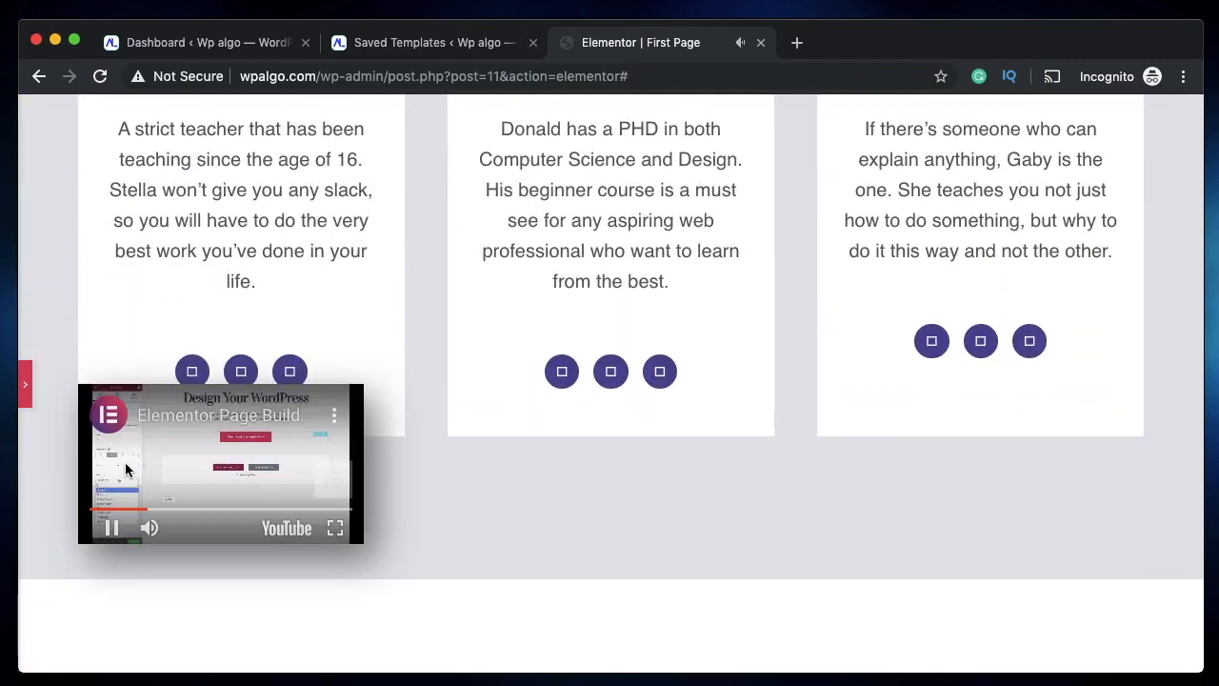
scroll(down, 3)
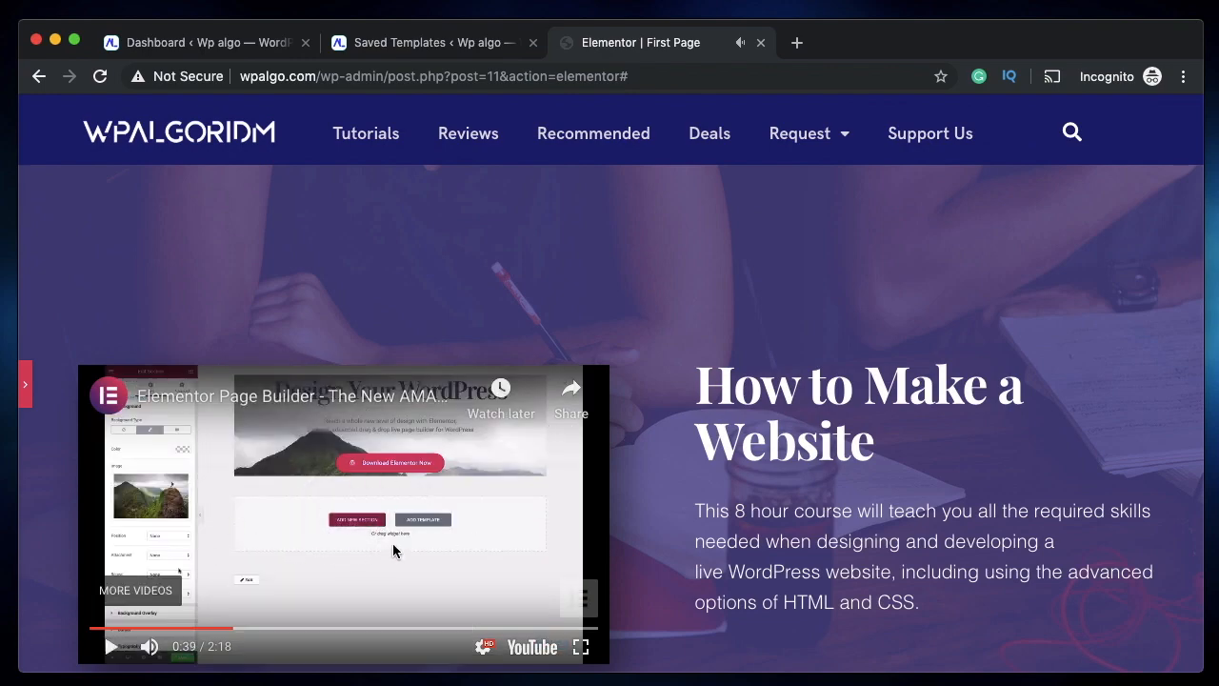
scroll(down, 3)
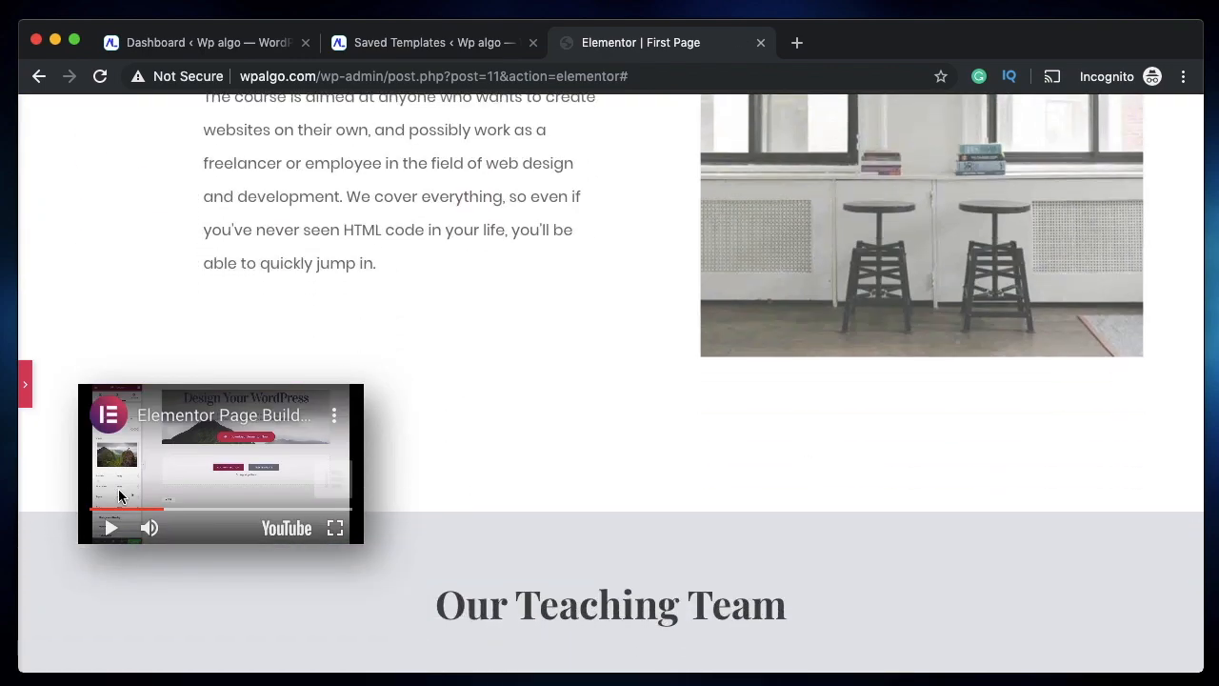
mouse_move(111, 528)
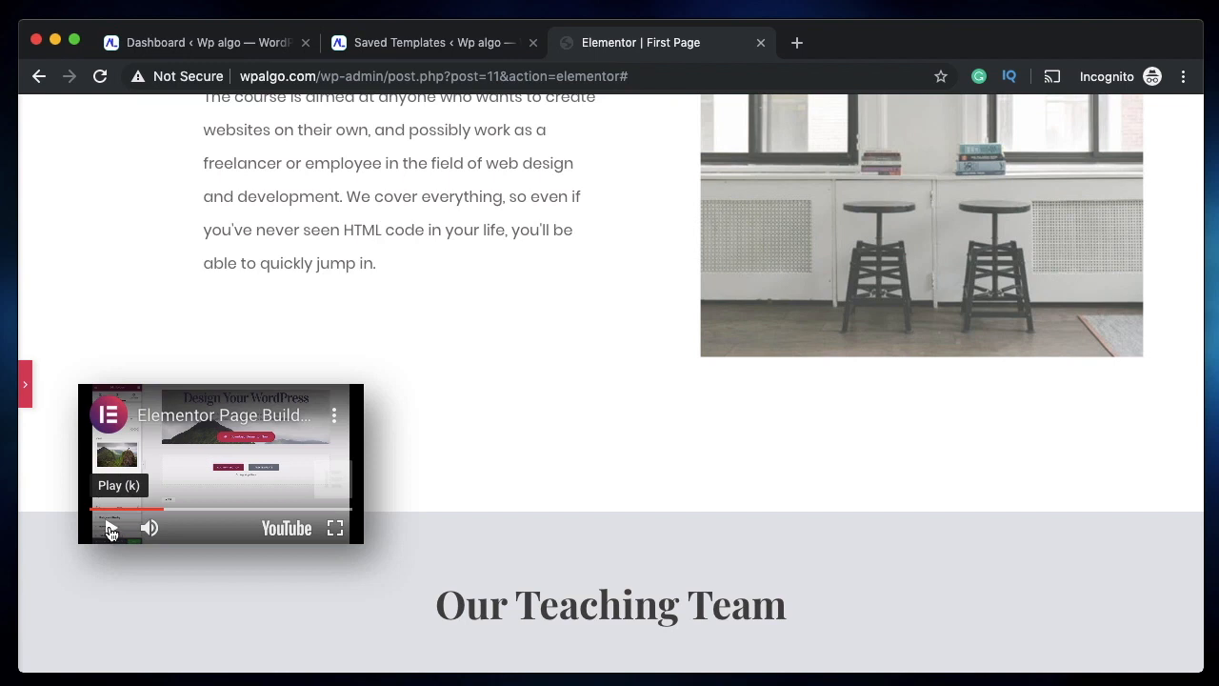
click(111, 528)
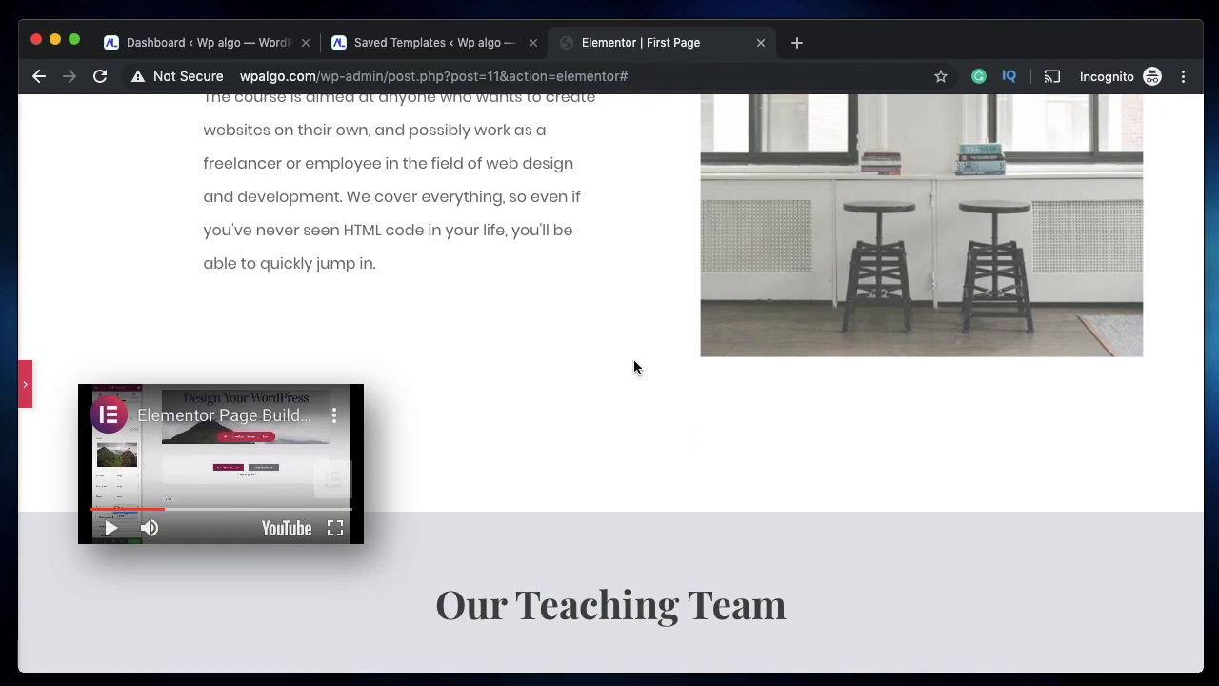
scroll(up, 3)
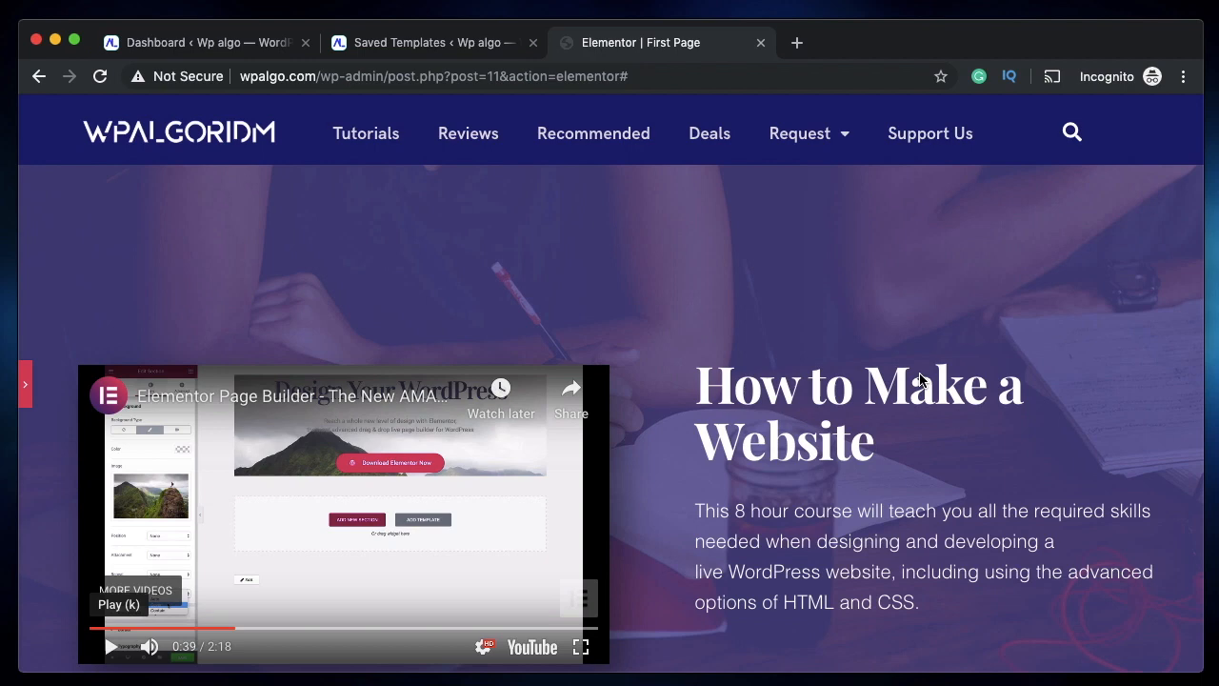
mouse_move(722, 454)
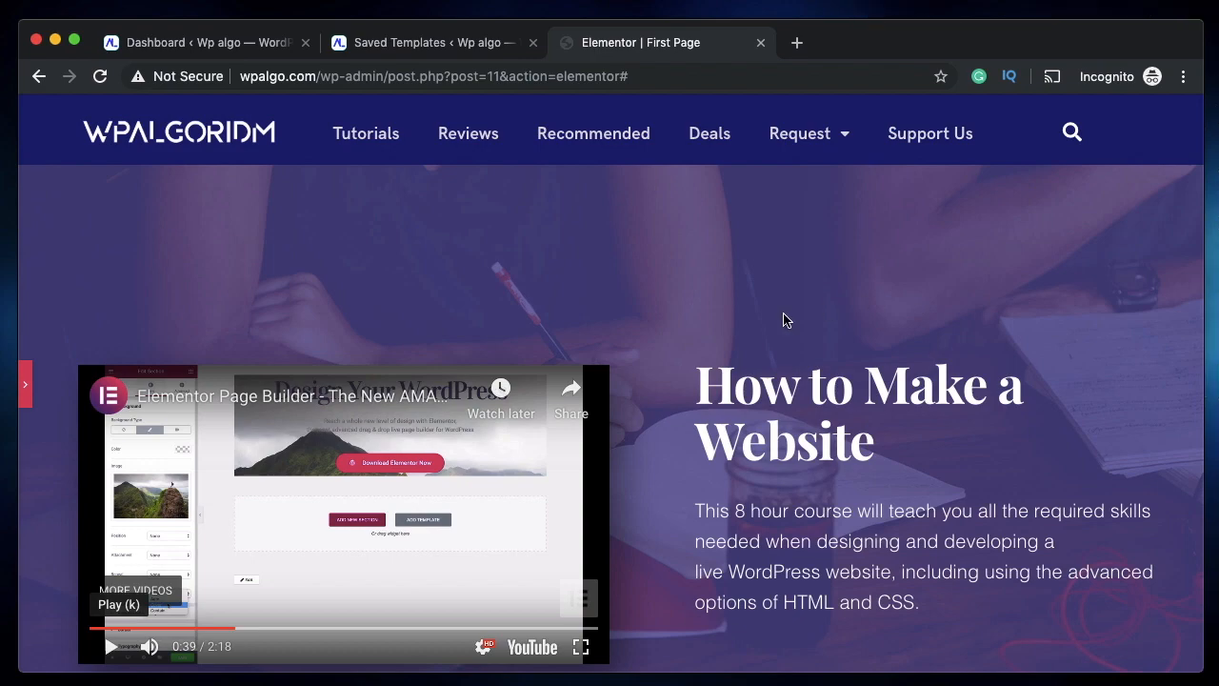
scroll(down, 3)
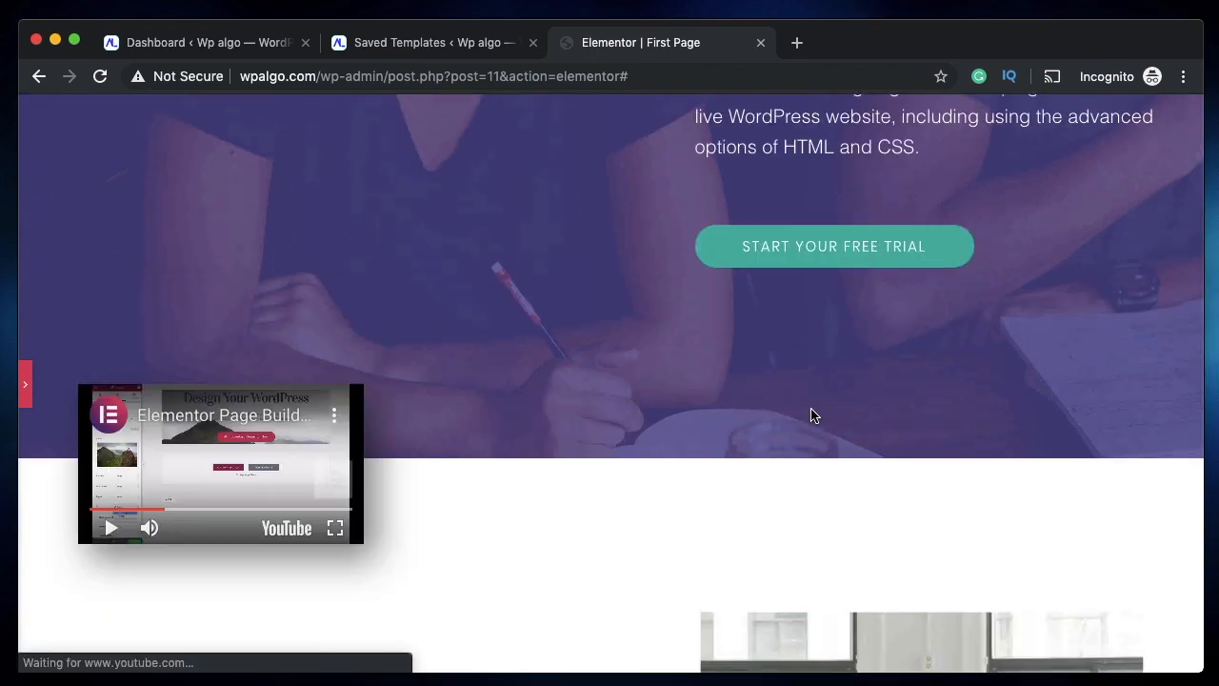
scroll(down, 3)
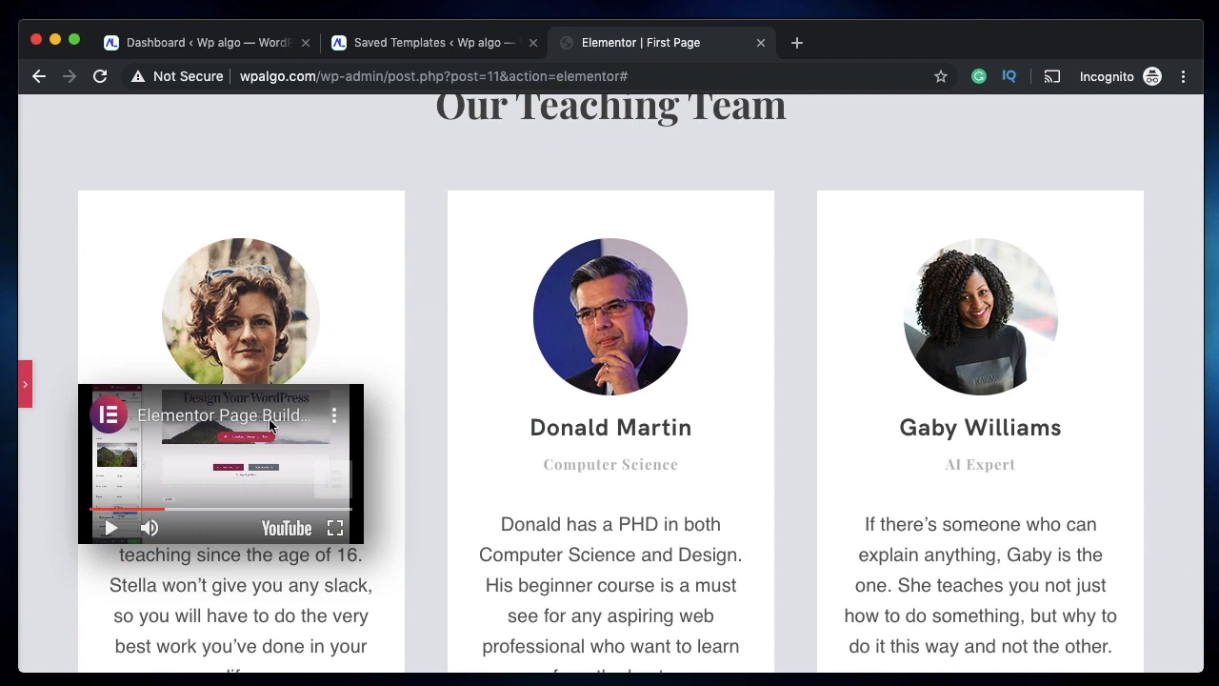
mouse_move(451, 373)
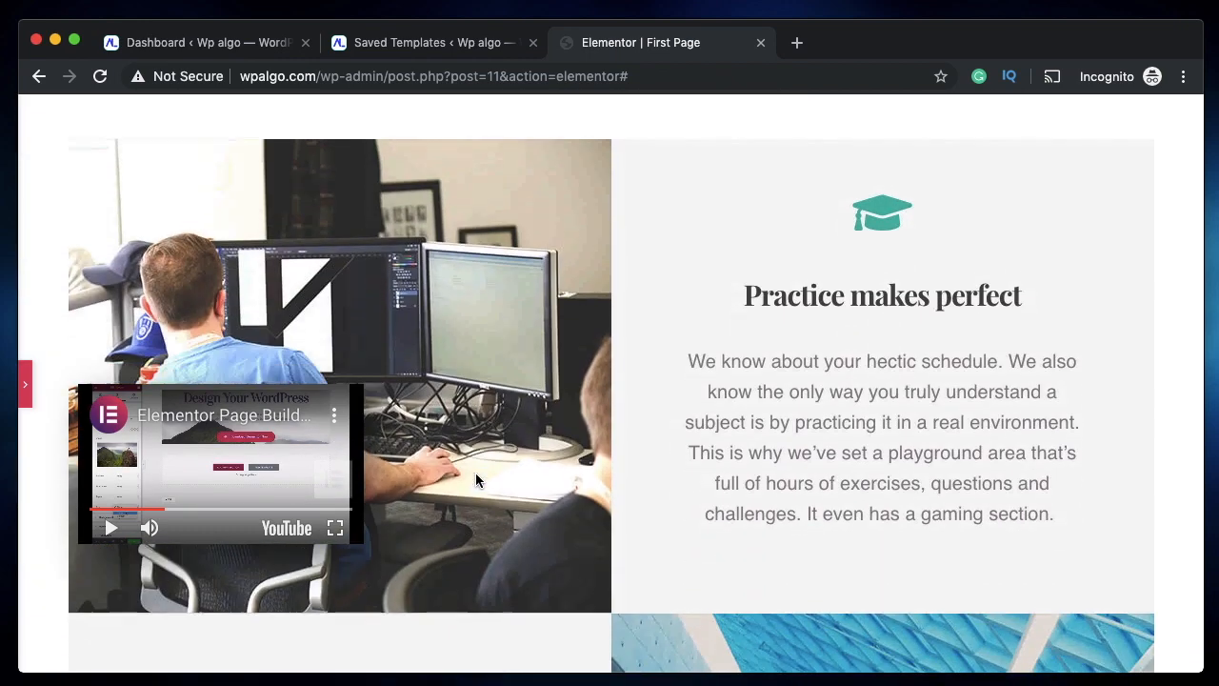
scroll(down, 3)
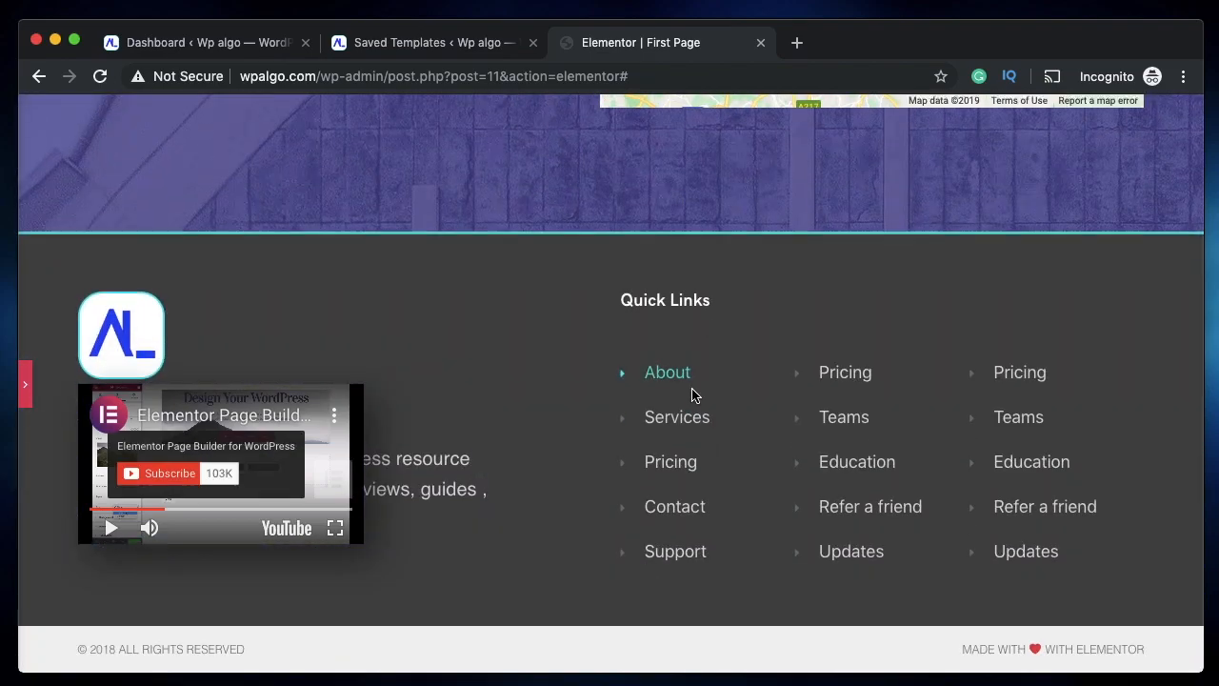
scroll(up, 3)
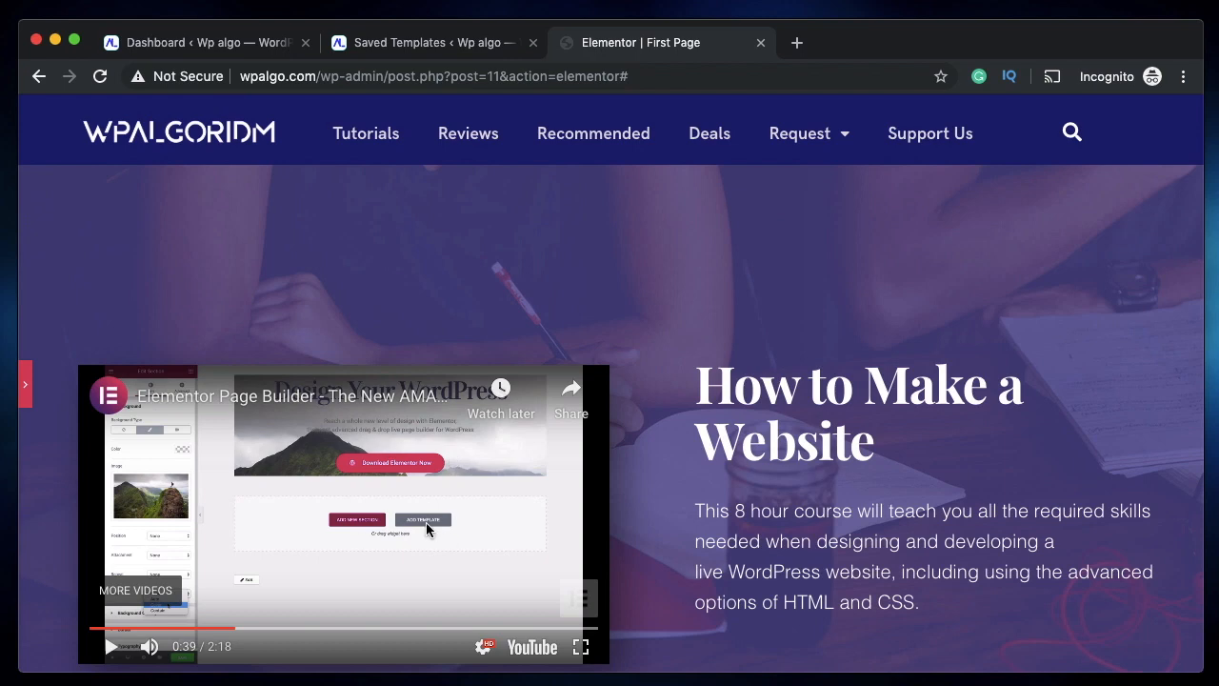
scroll(down, 3)
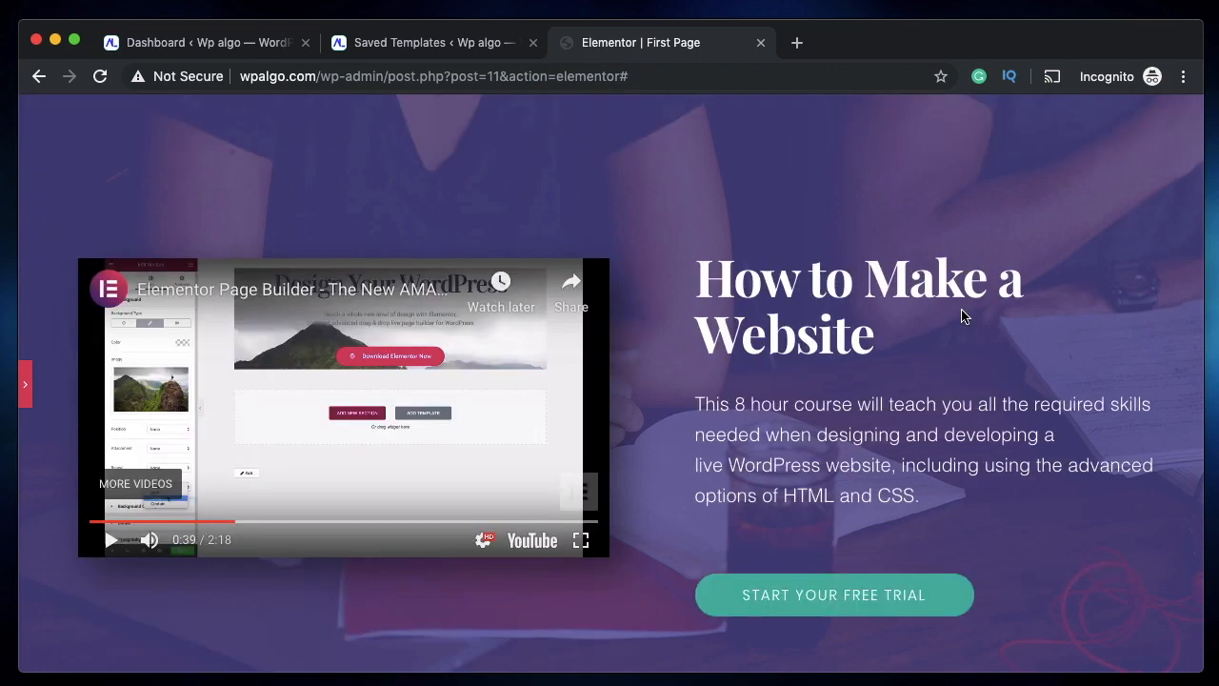
mouse_move(26, 384)
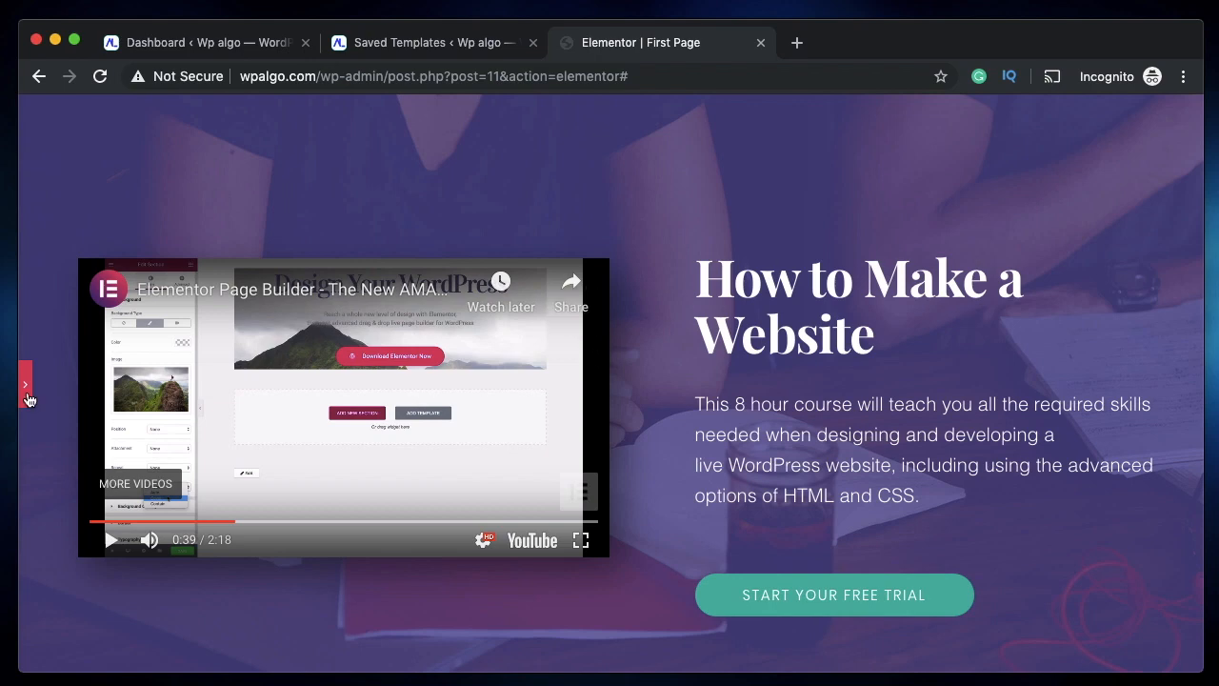
Set the video's Motion Effects Sticky to Top on Desktop, Tablet and Mobile
click(25, 385)
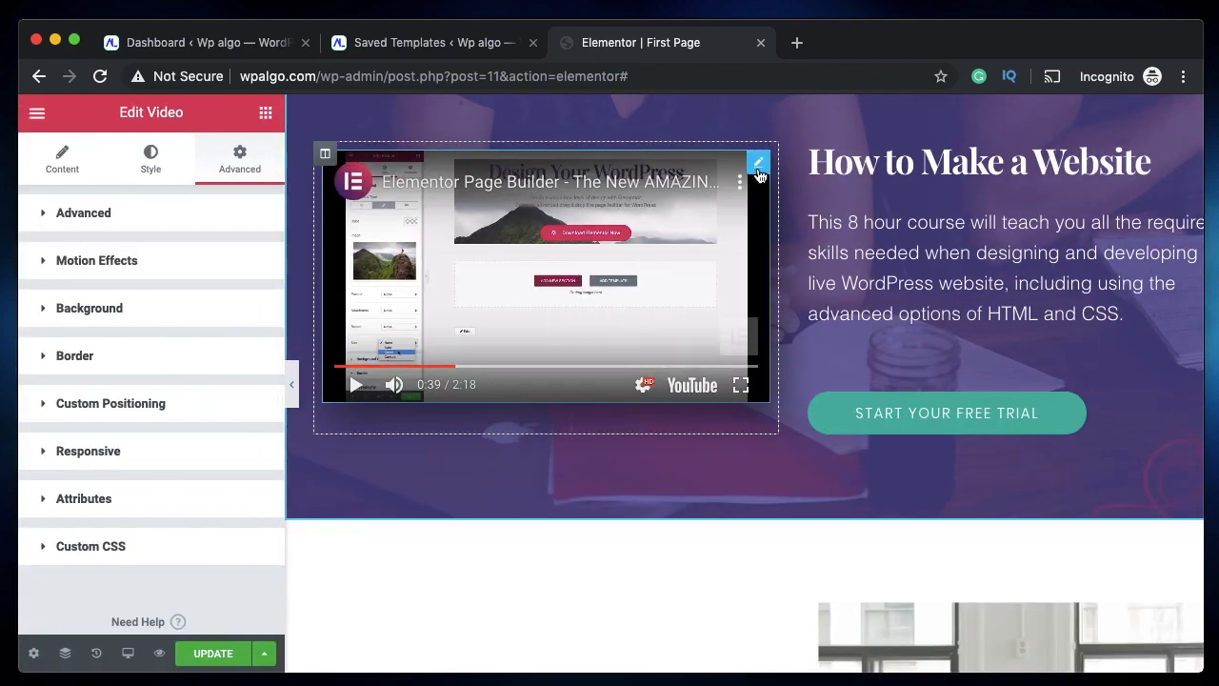
click(97, 260)
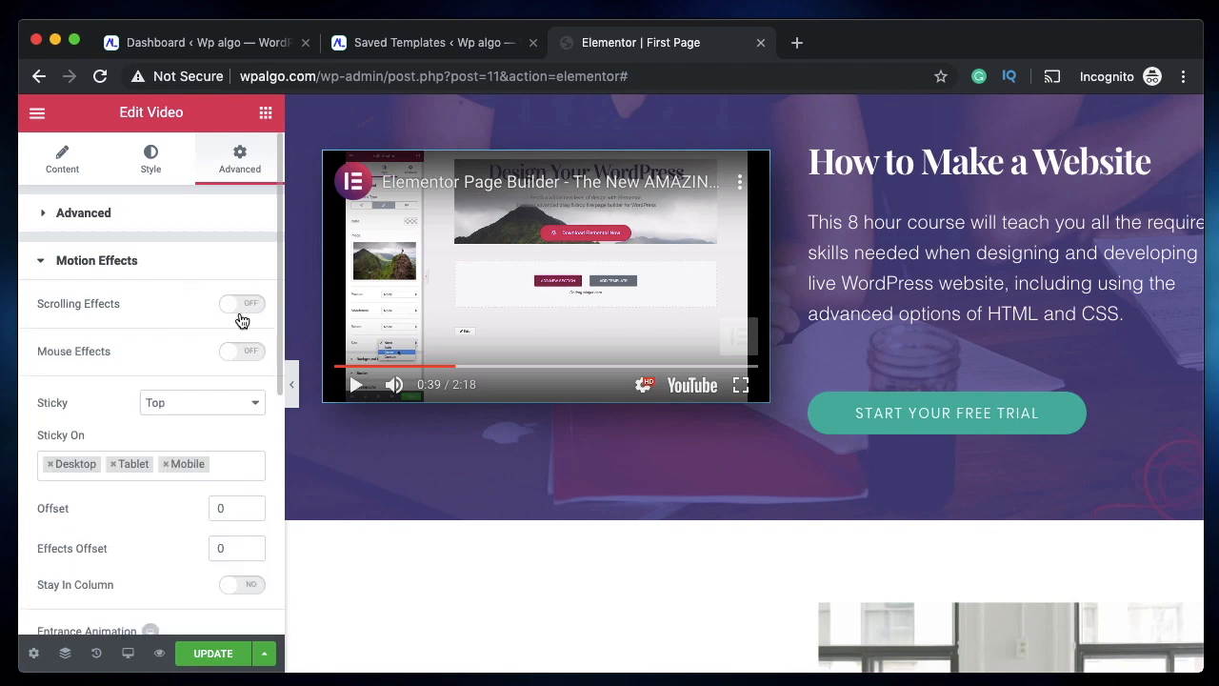
scroll(down, 3)
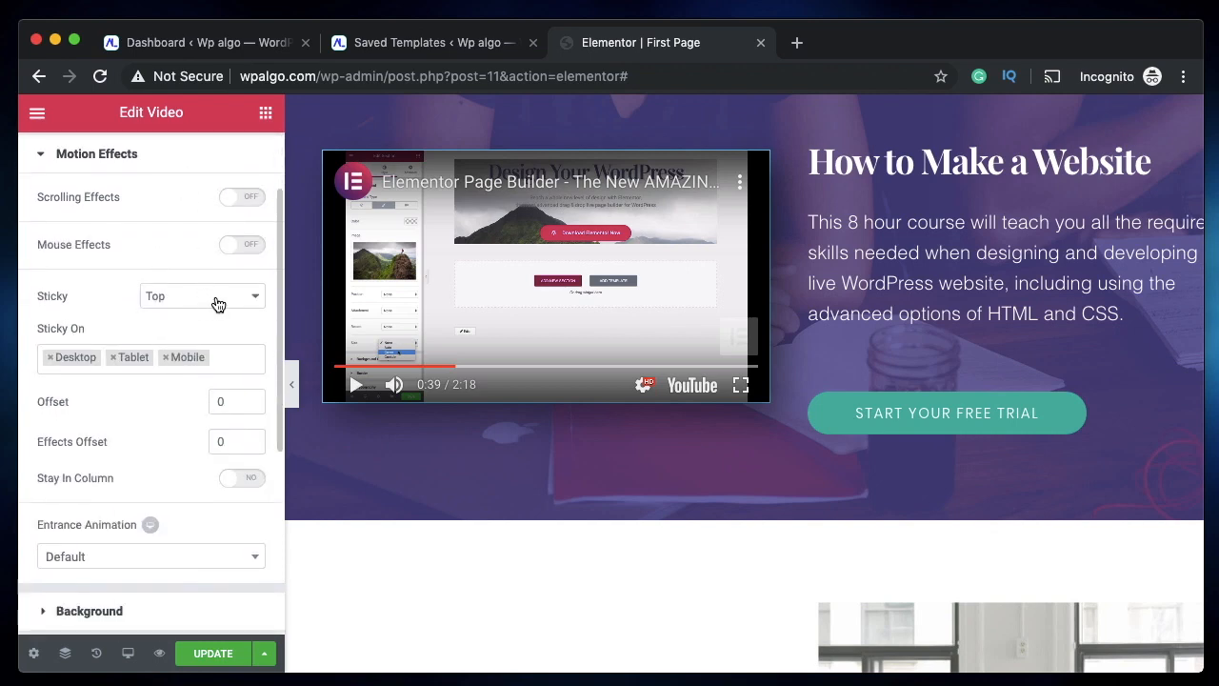
click(200, 295)
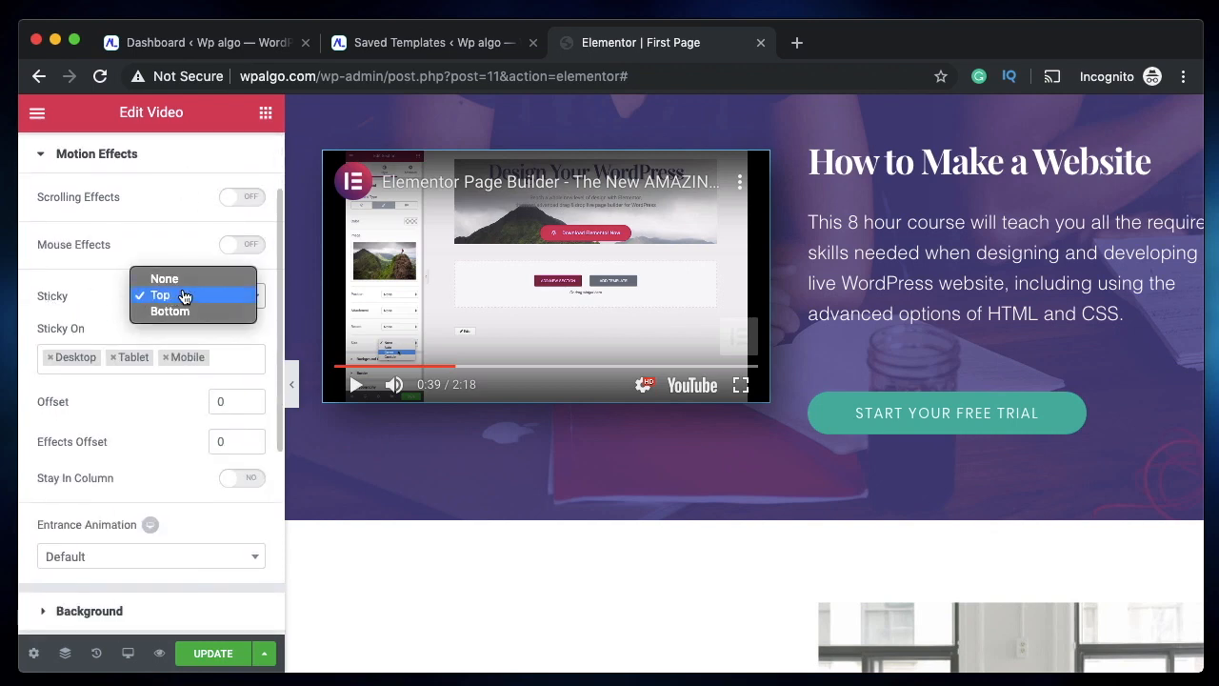
click(160, 295)
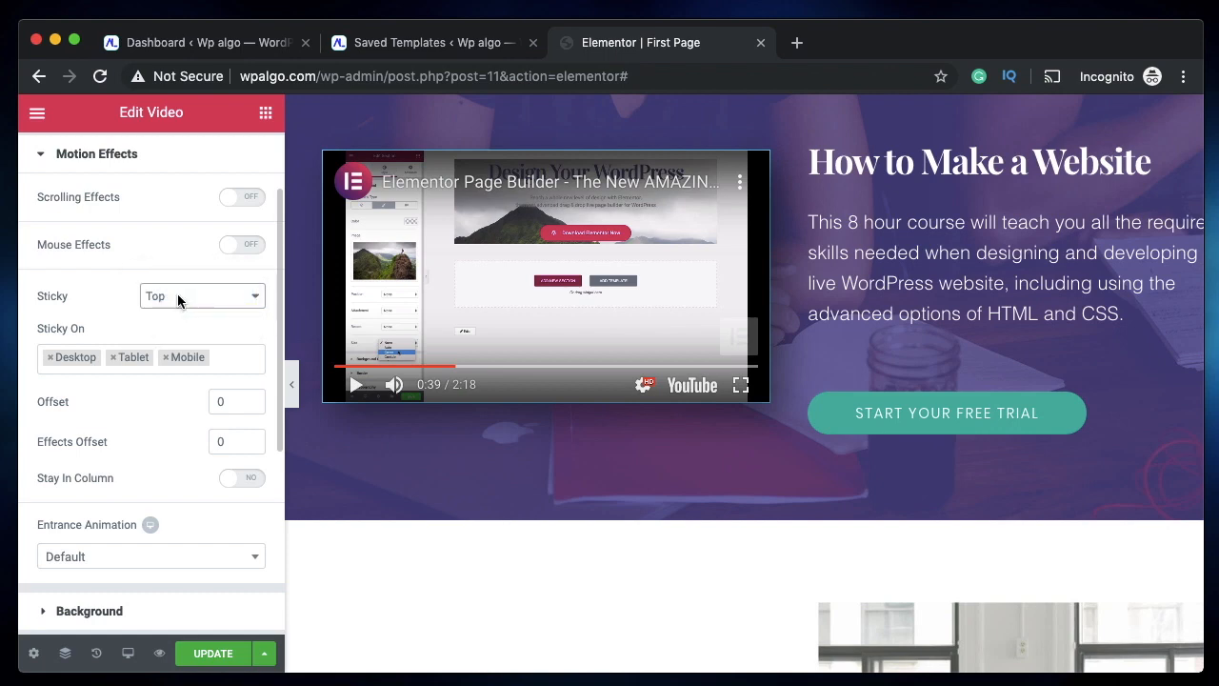
click(546, 277)
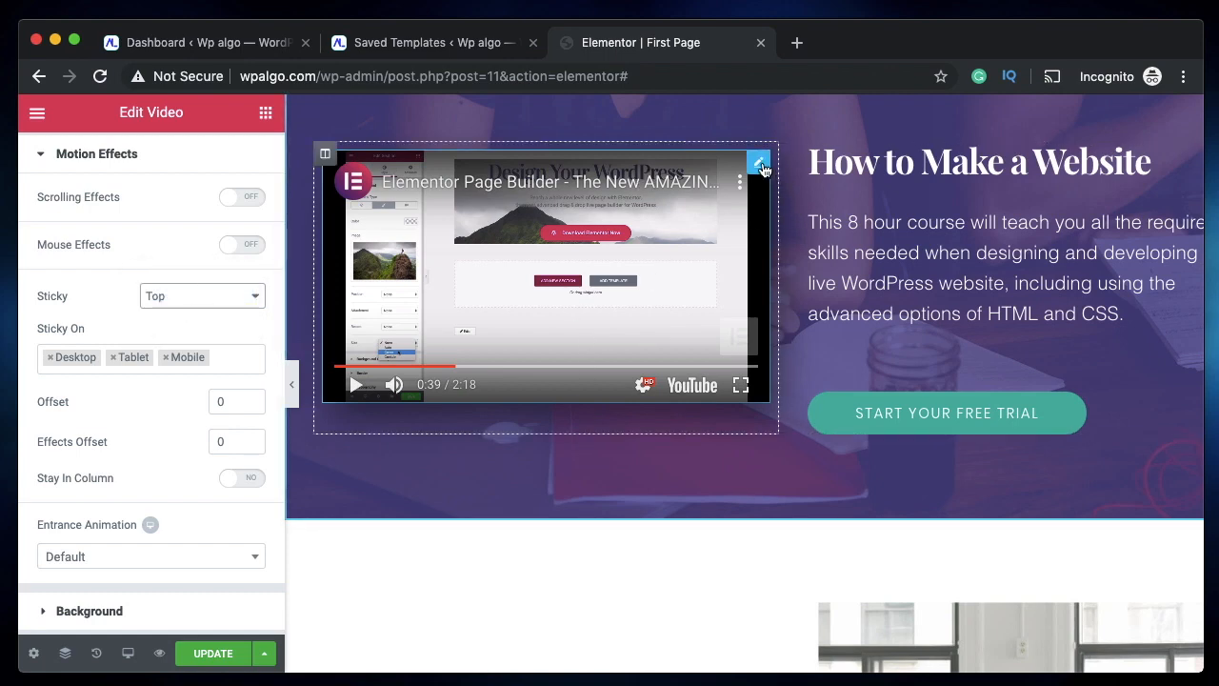
mouse_move(759, 164)
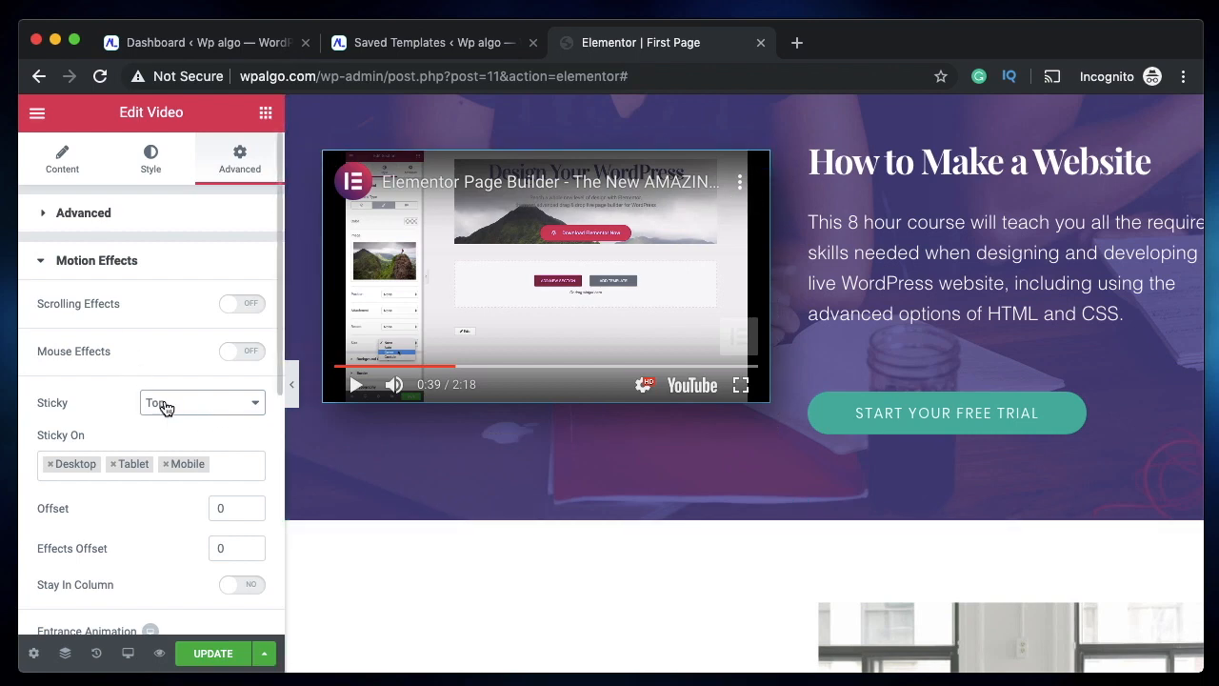
click(200, 402)
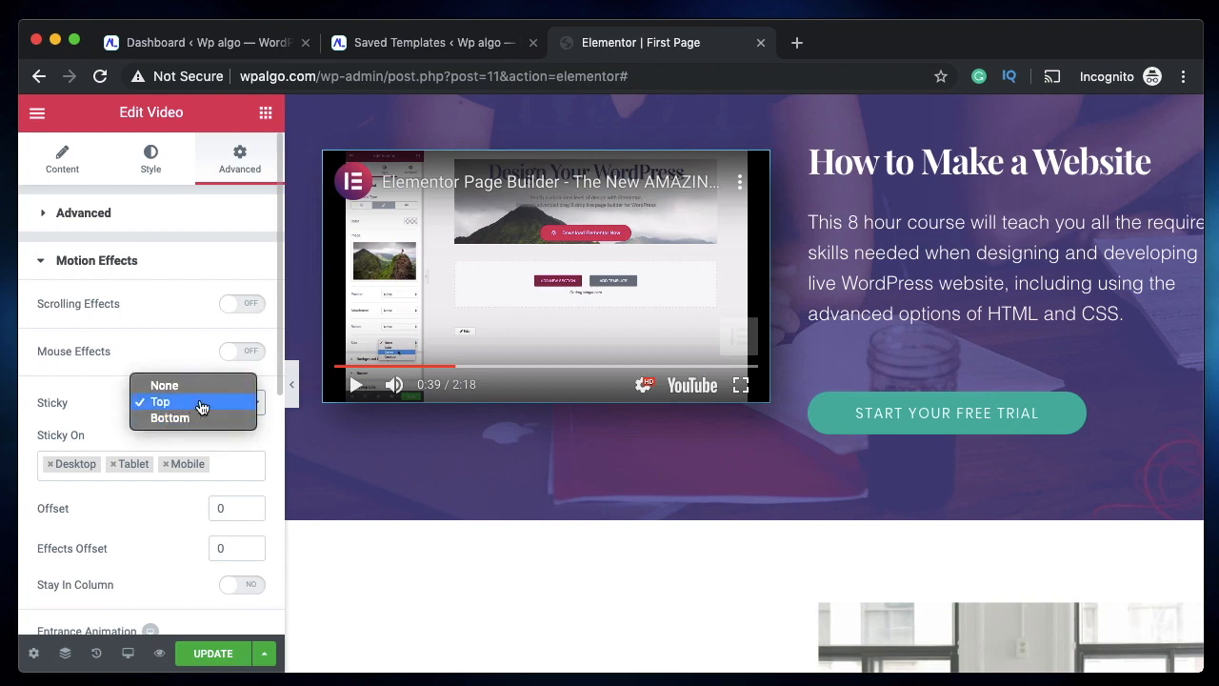
mouse_move(172, 418)
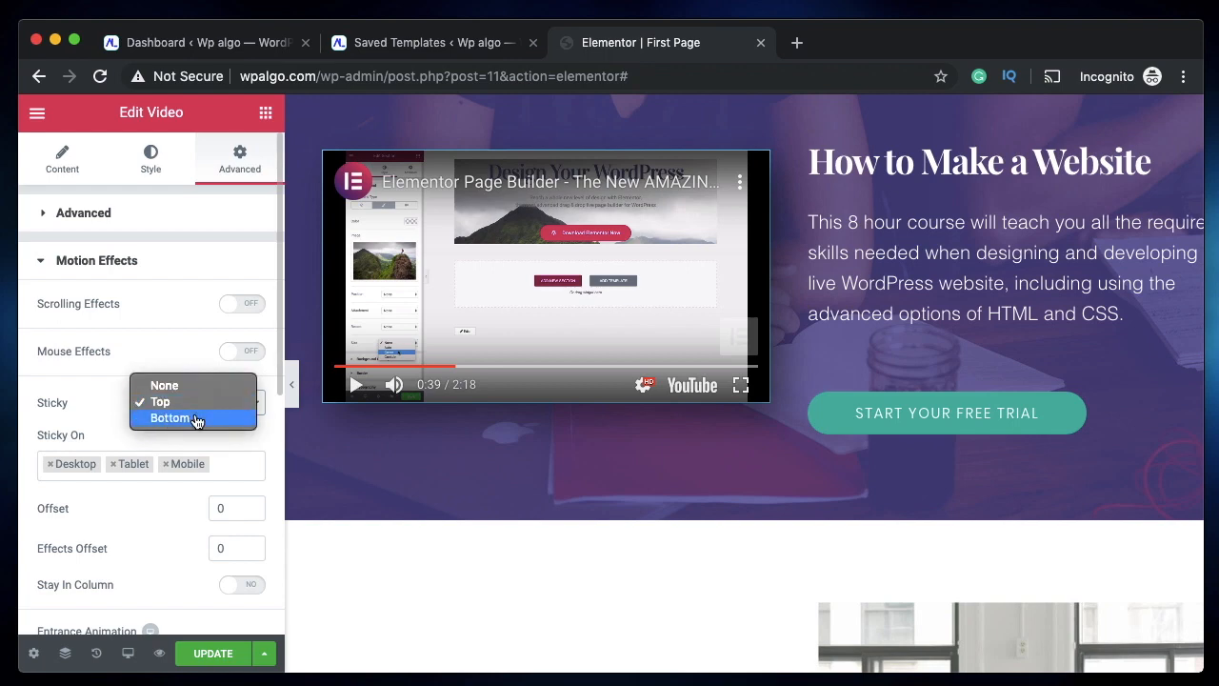
click(160, 401)
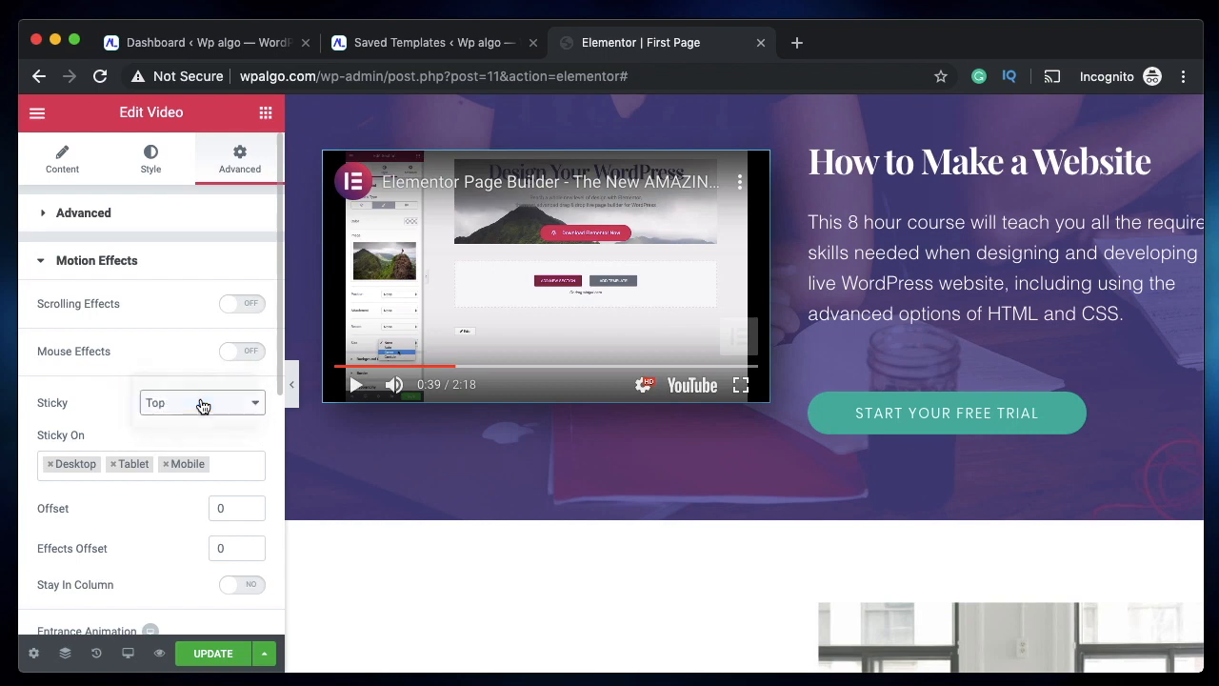
mouse_move(175, 409)
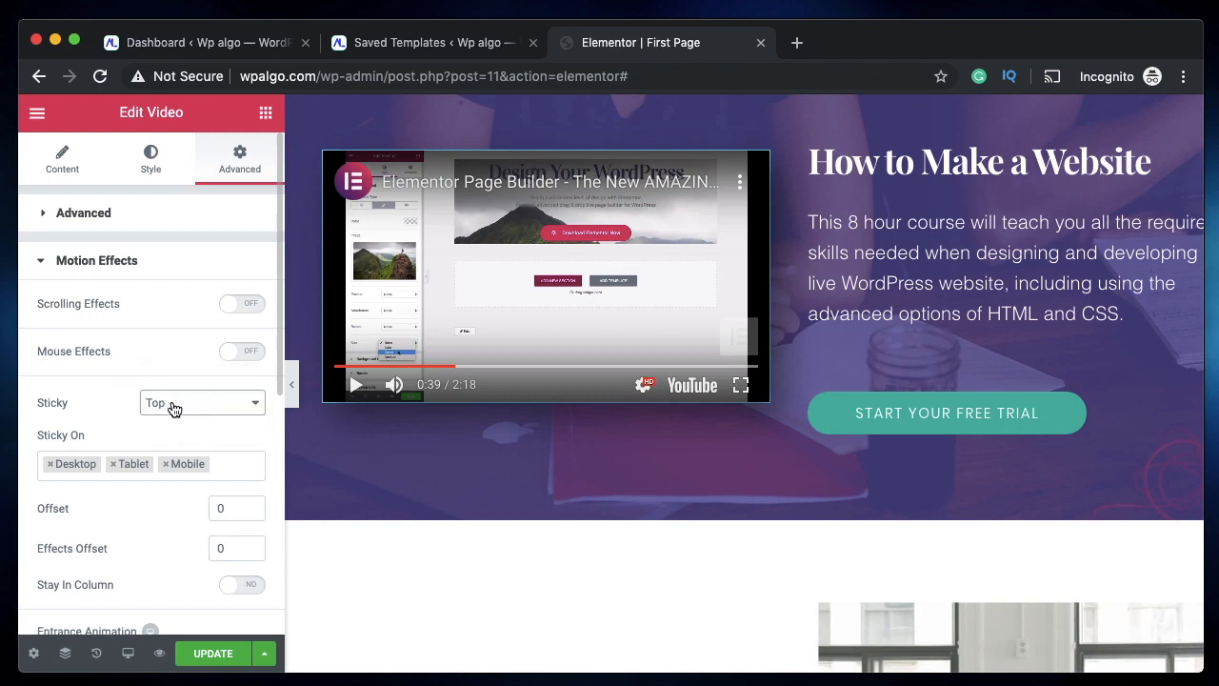
mouse_move(149, 296)
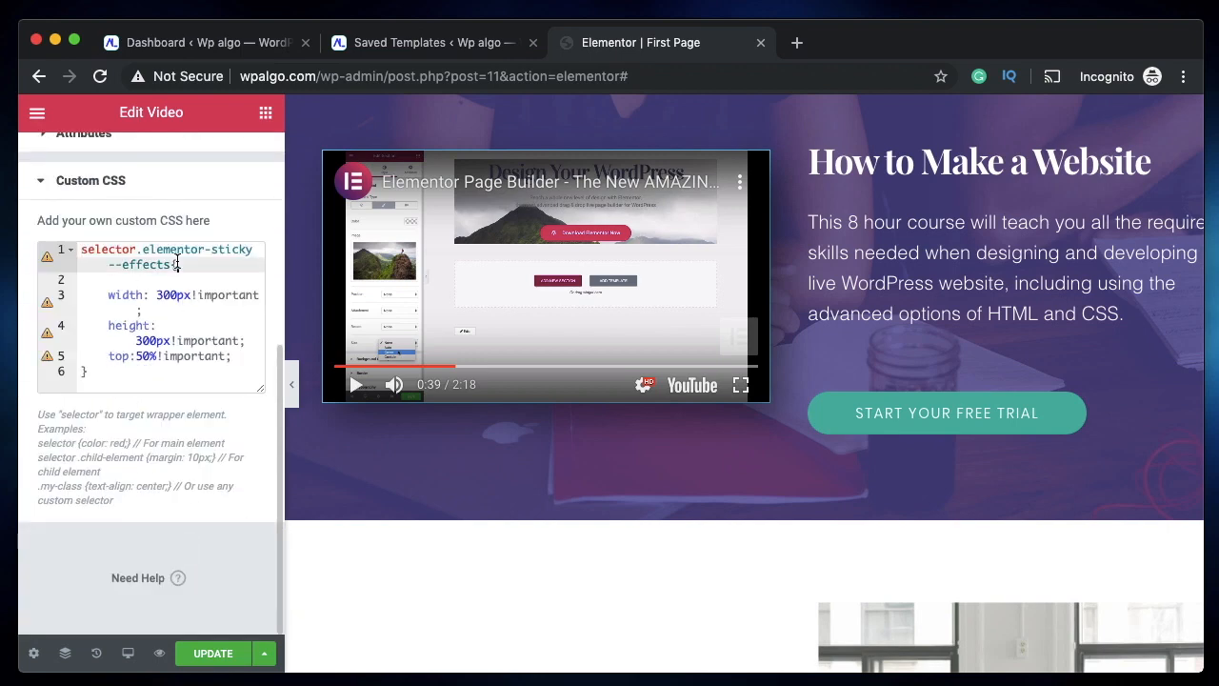
Edit the custom CSS to a 300px square video positioned 65% from the top
double_click(233, 249)
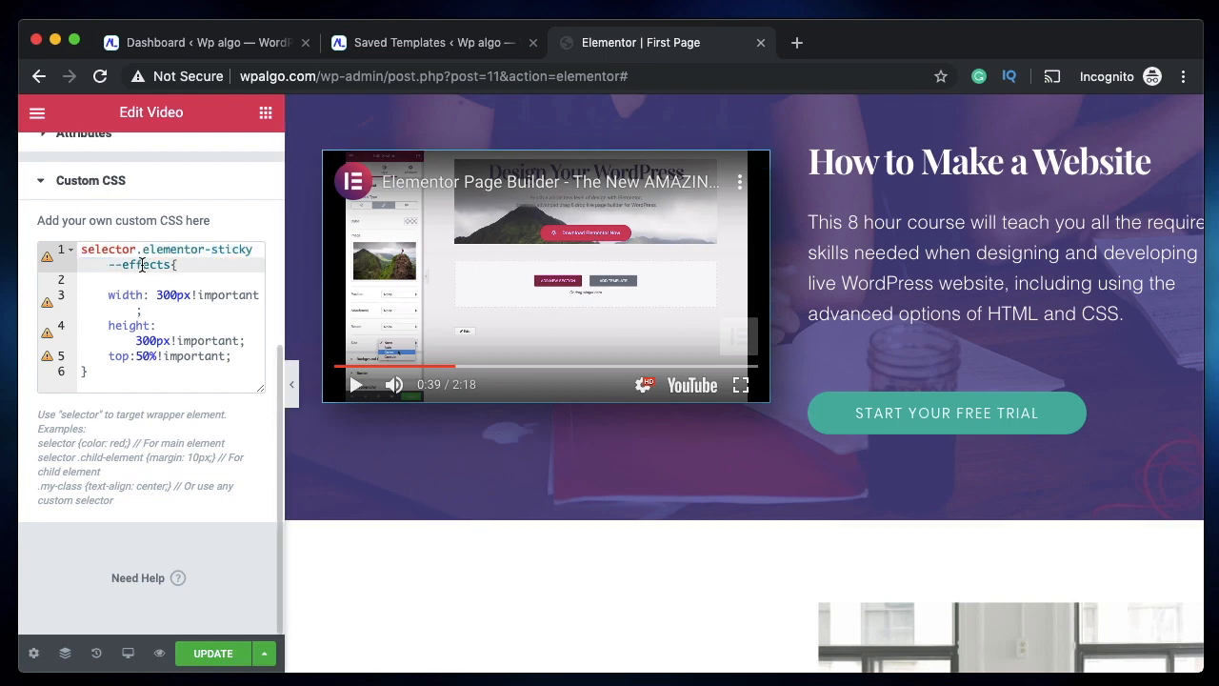
double_click(153, 265)
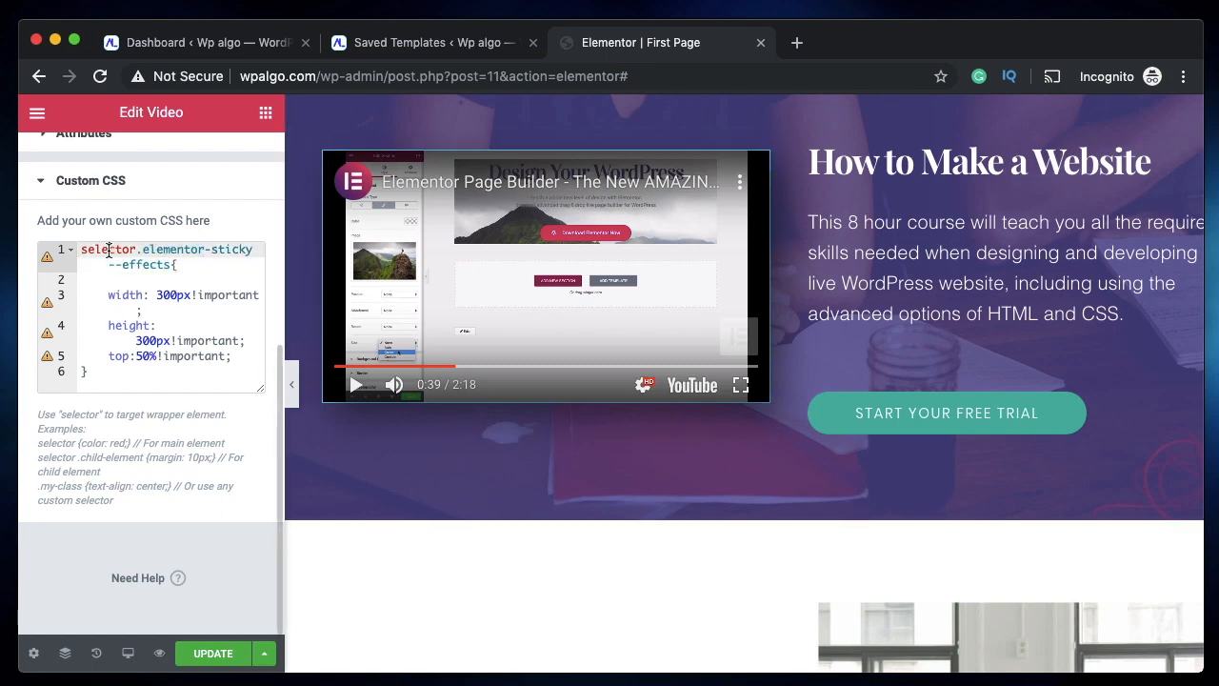
double_click(143, 264)
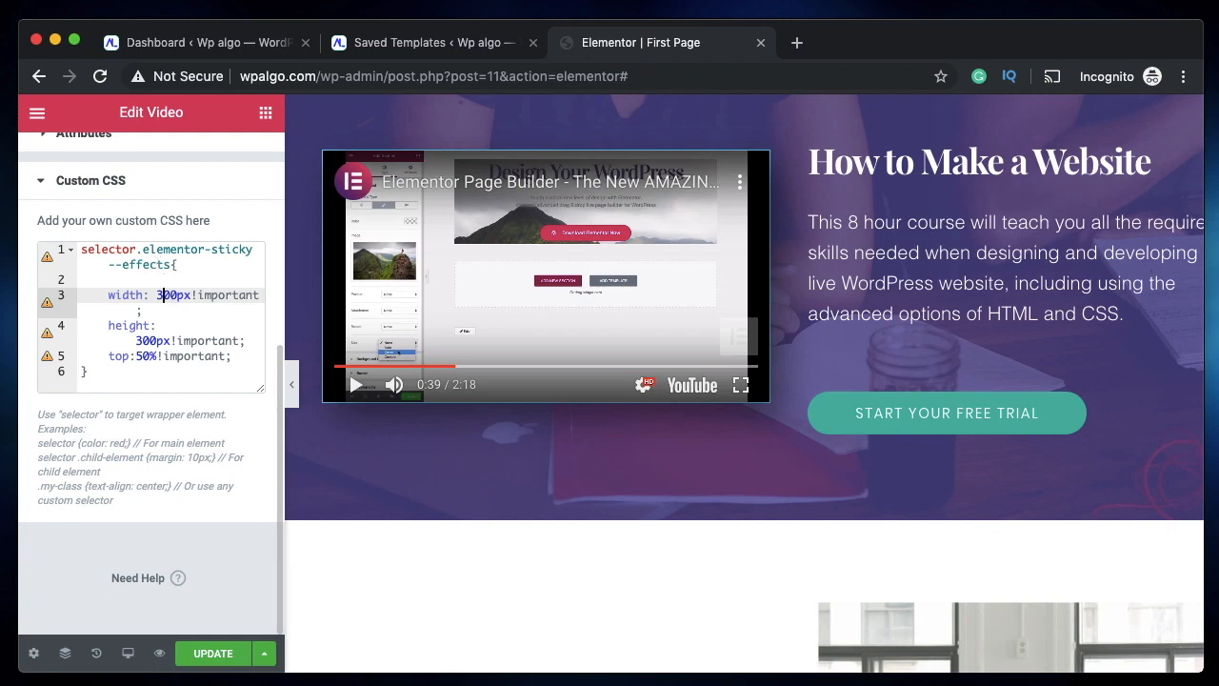
text(50)
click(172, 357)
text(8)
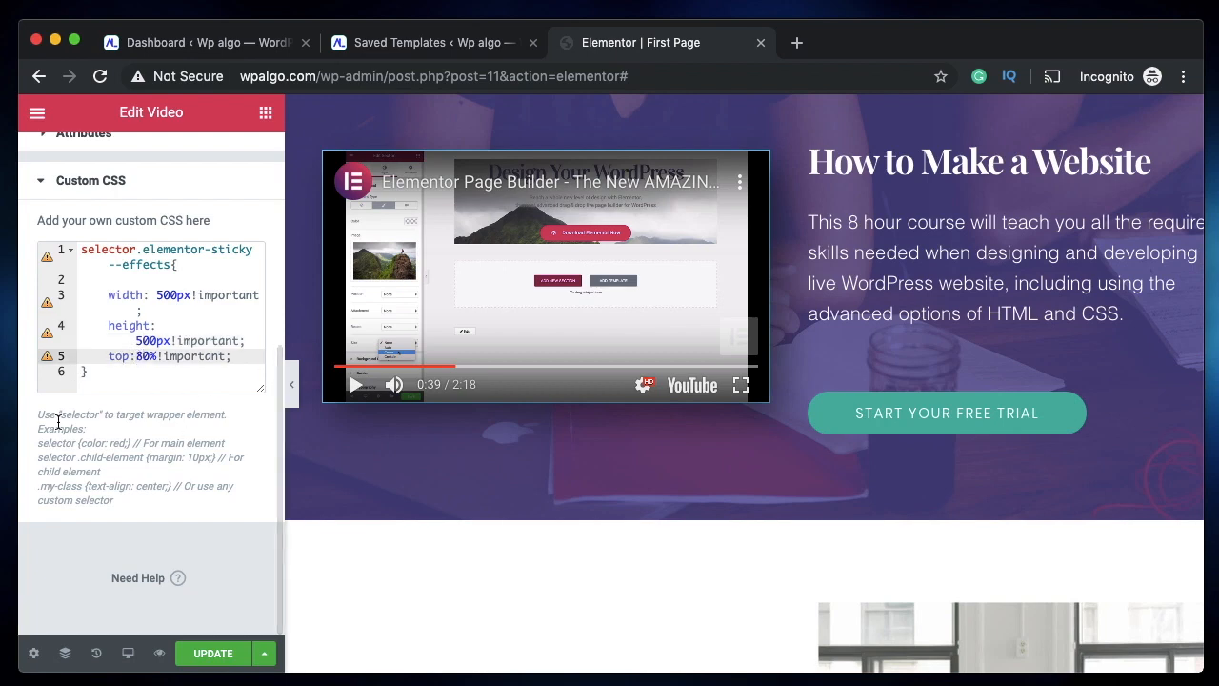
click(212, 654)
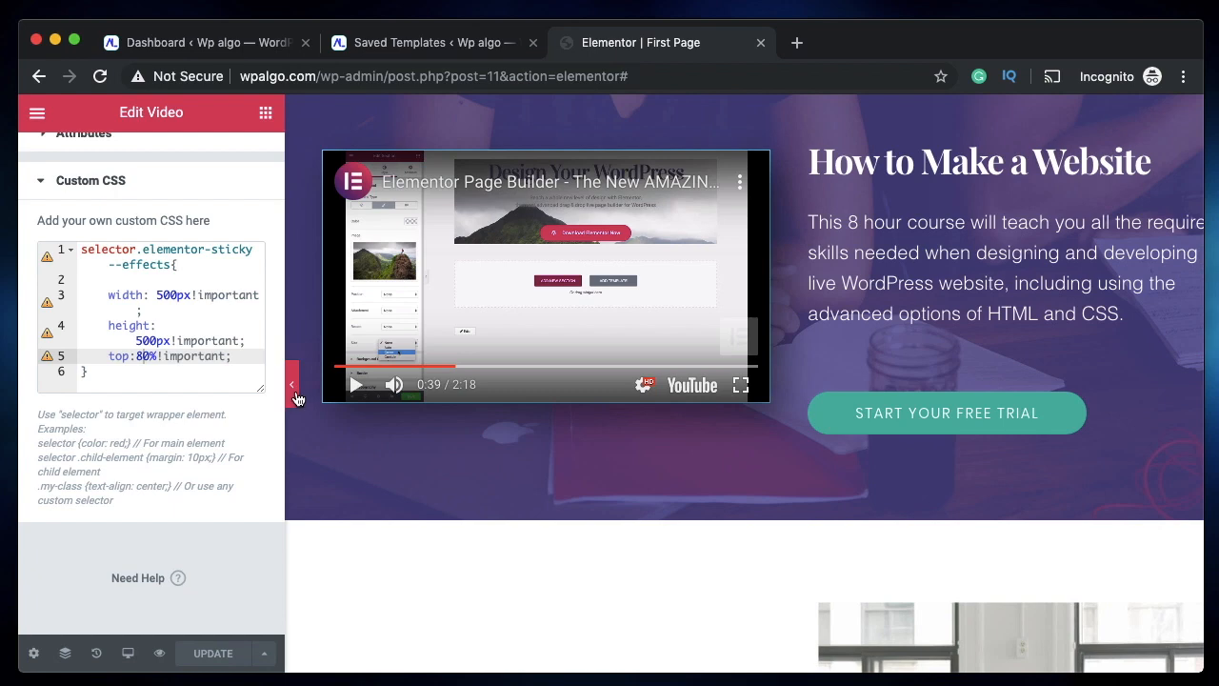
Collapse the panel and scroll to preview the small player floating over the page
click(292, 384)
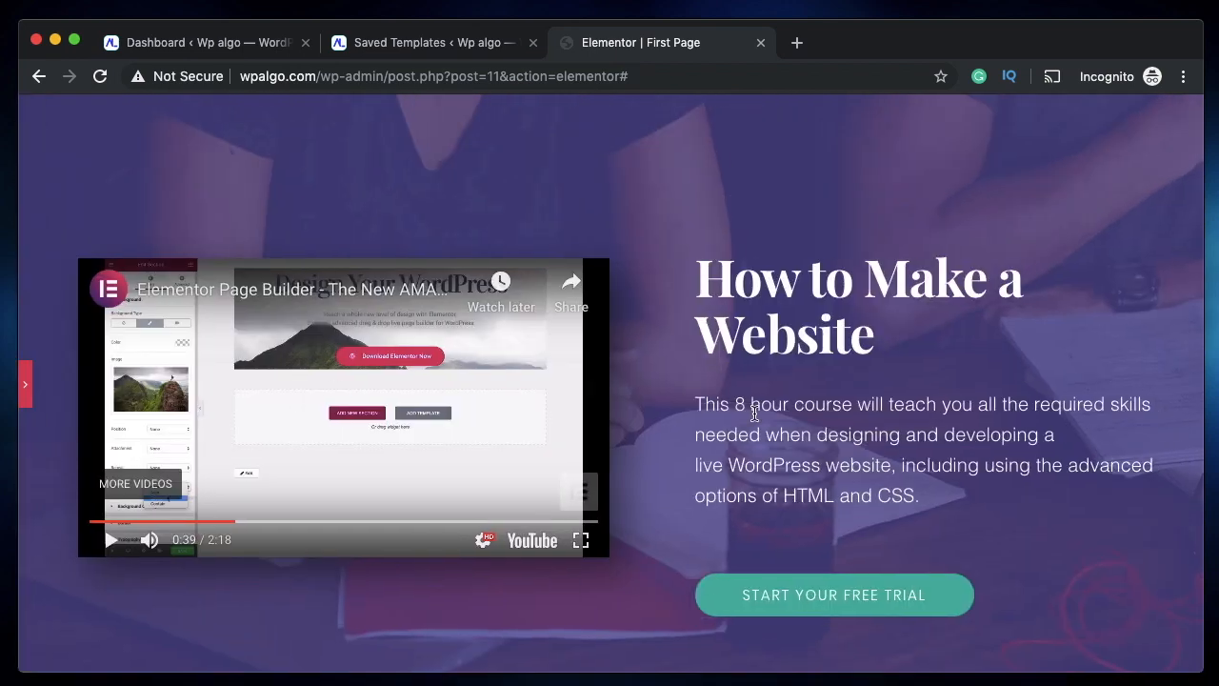
scroll(down, 3)
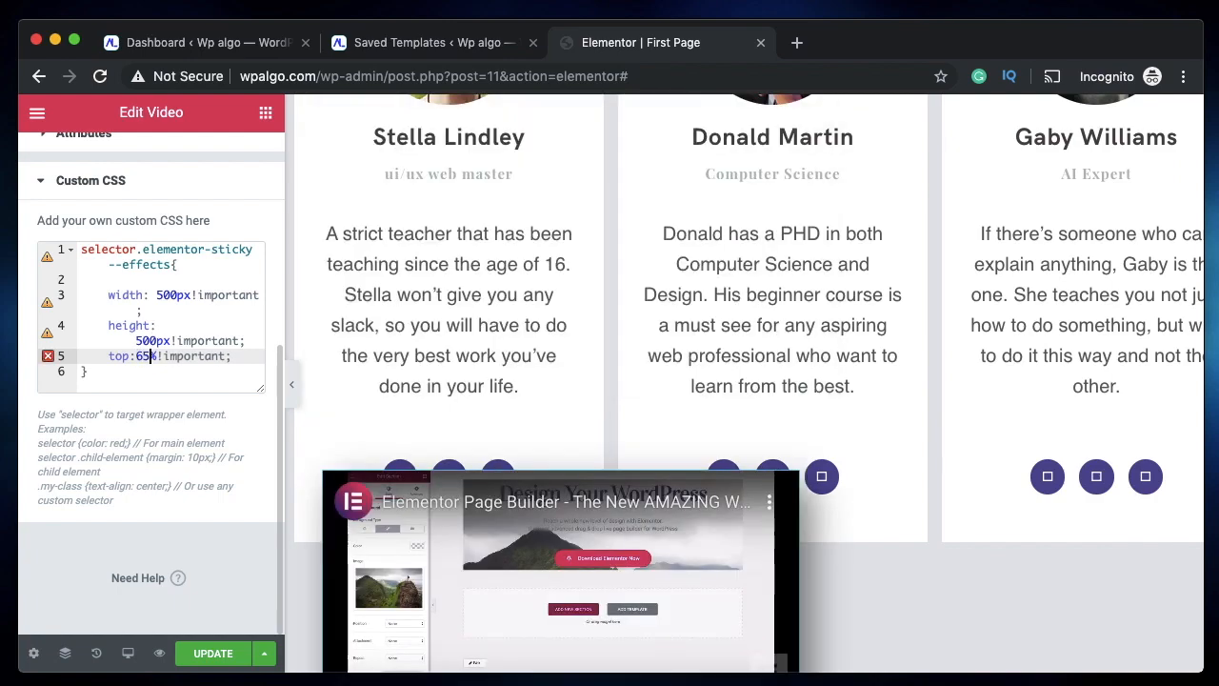
scroll(down, 3)
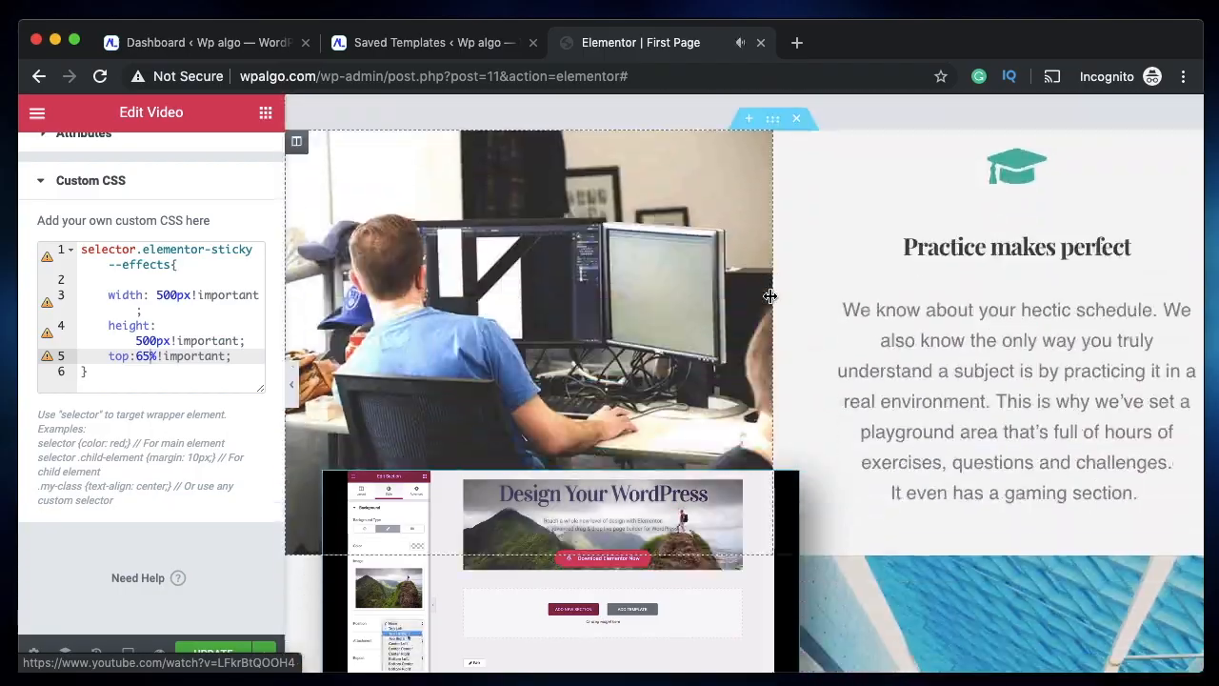
scroll(down, 3)
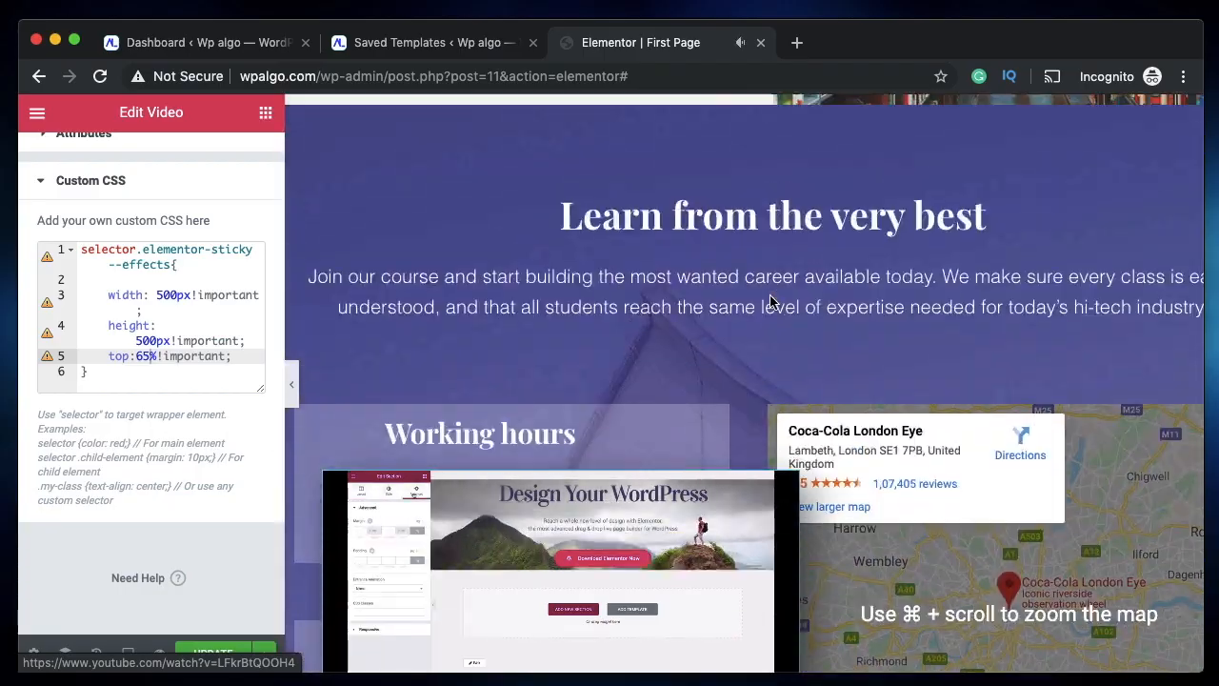
scroll(down, 3)
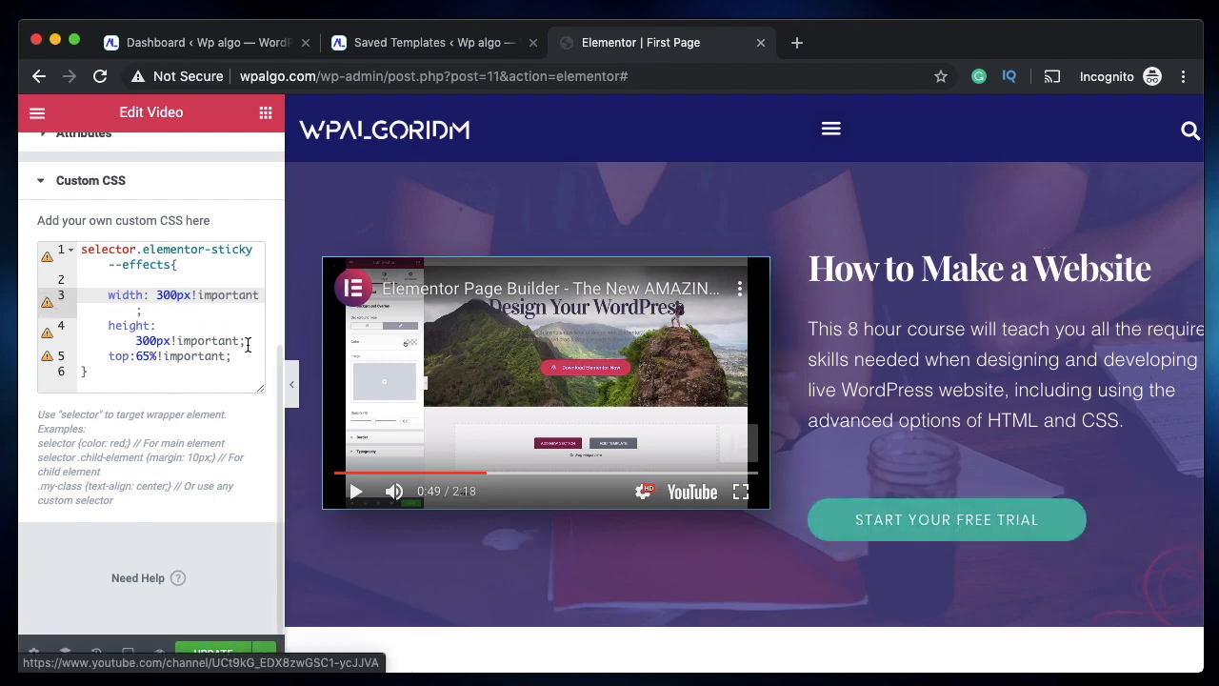
double_click(228, 294)
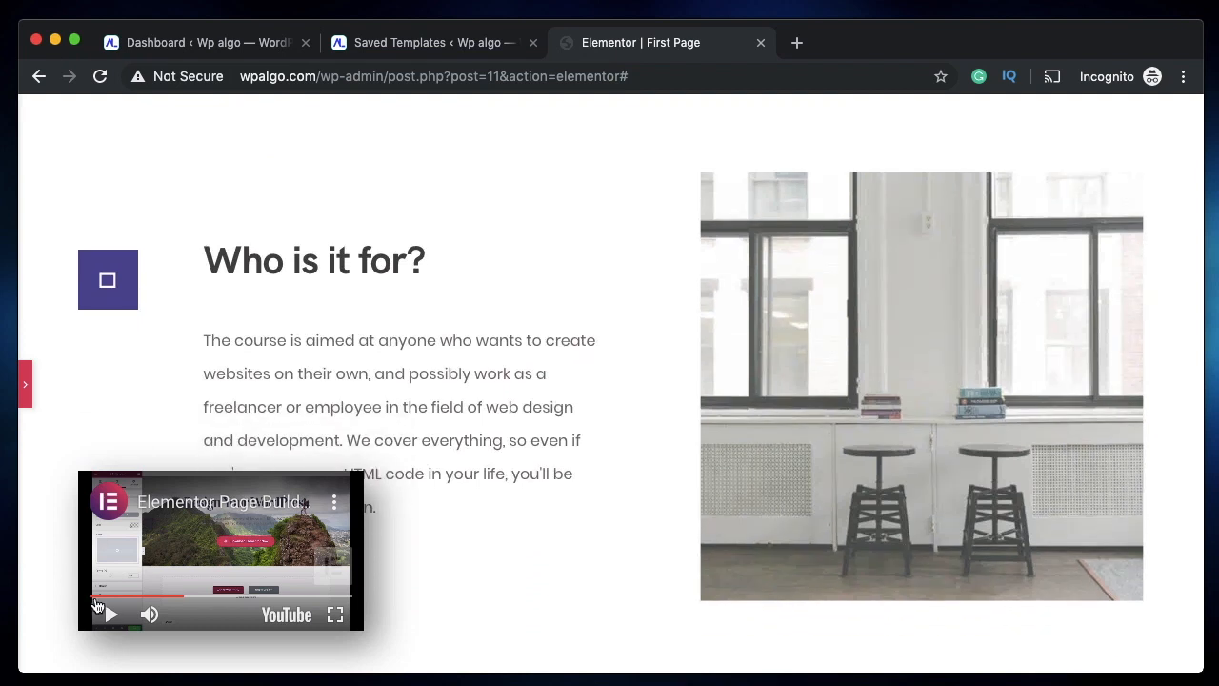
Change the sticky video's top offset from 65% to 75vh and scroll the preview
click(111, 614)
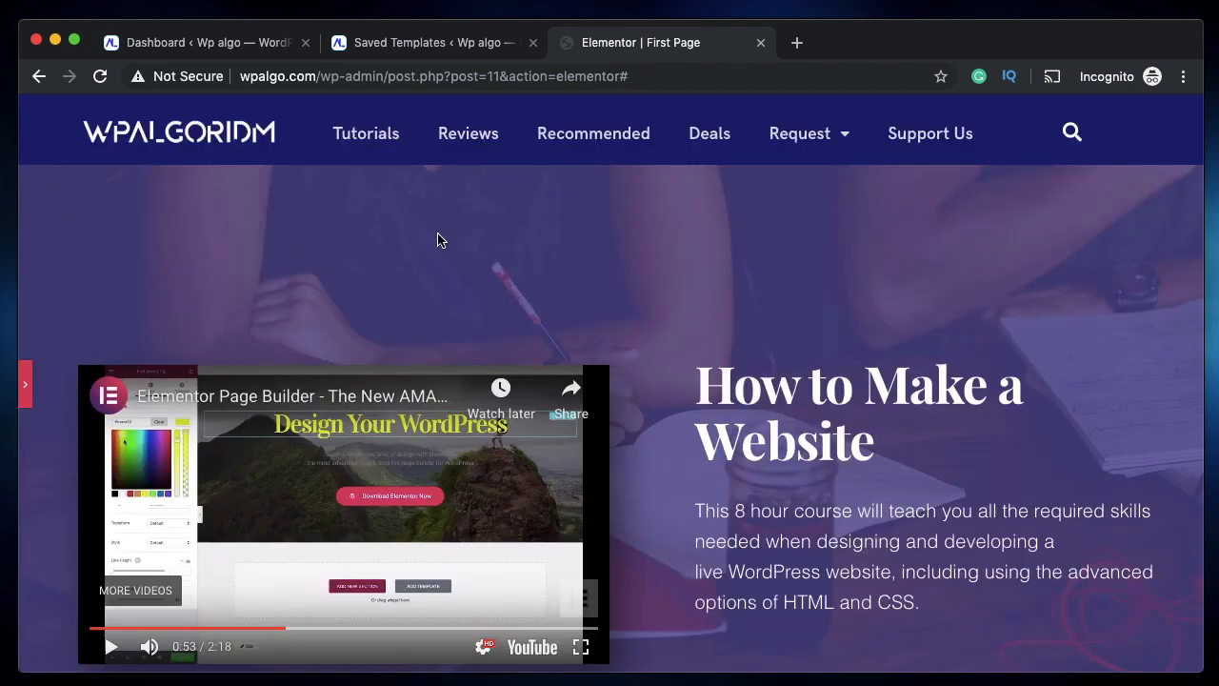
mouse_move(134, 341)
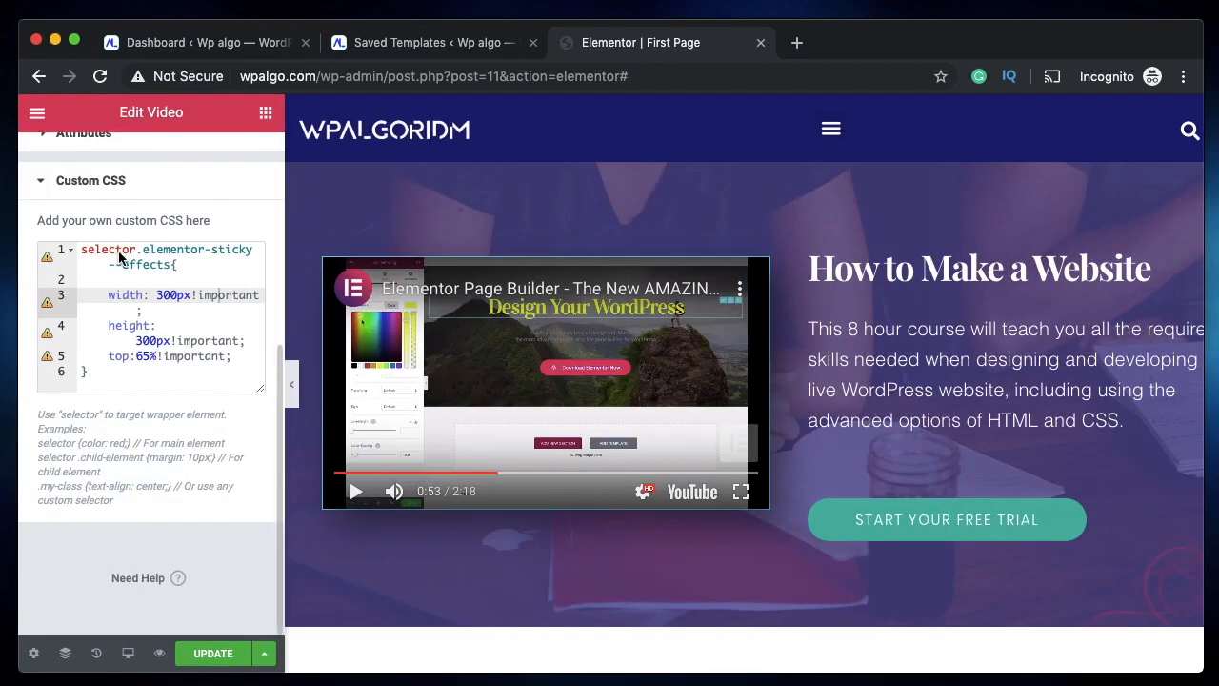
double_click(142, 265)
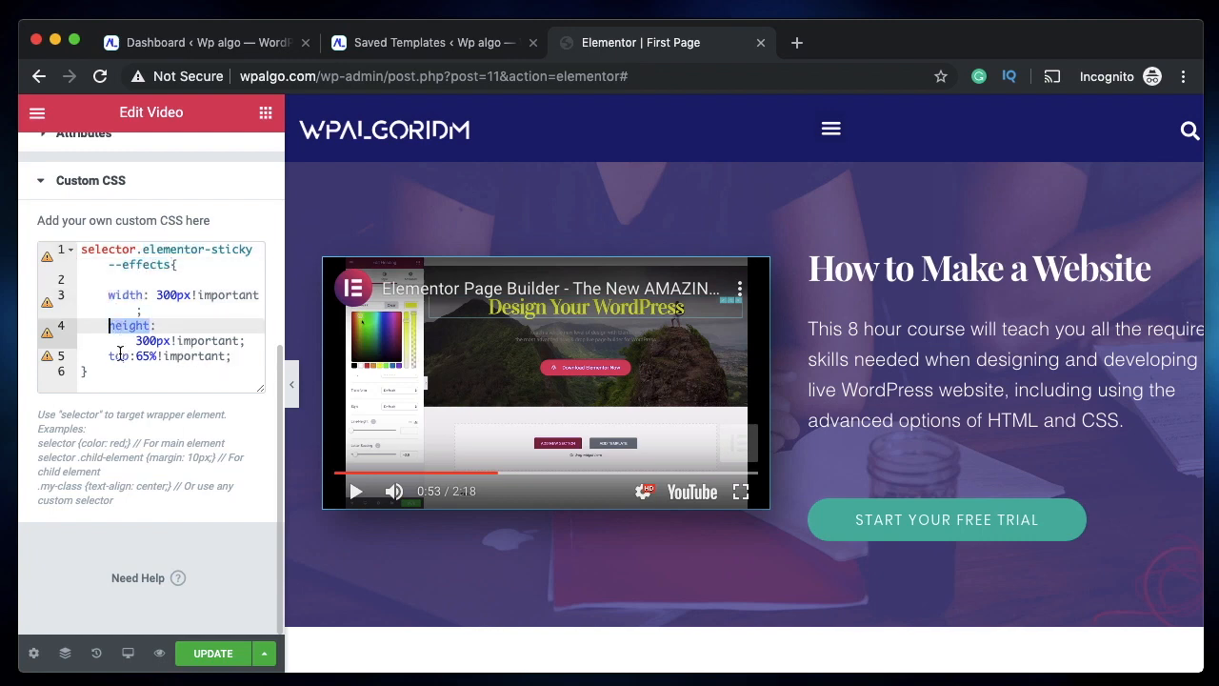
double_click(124, 294)
text(75vh)
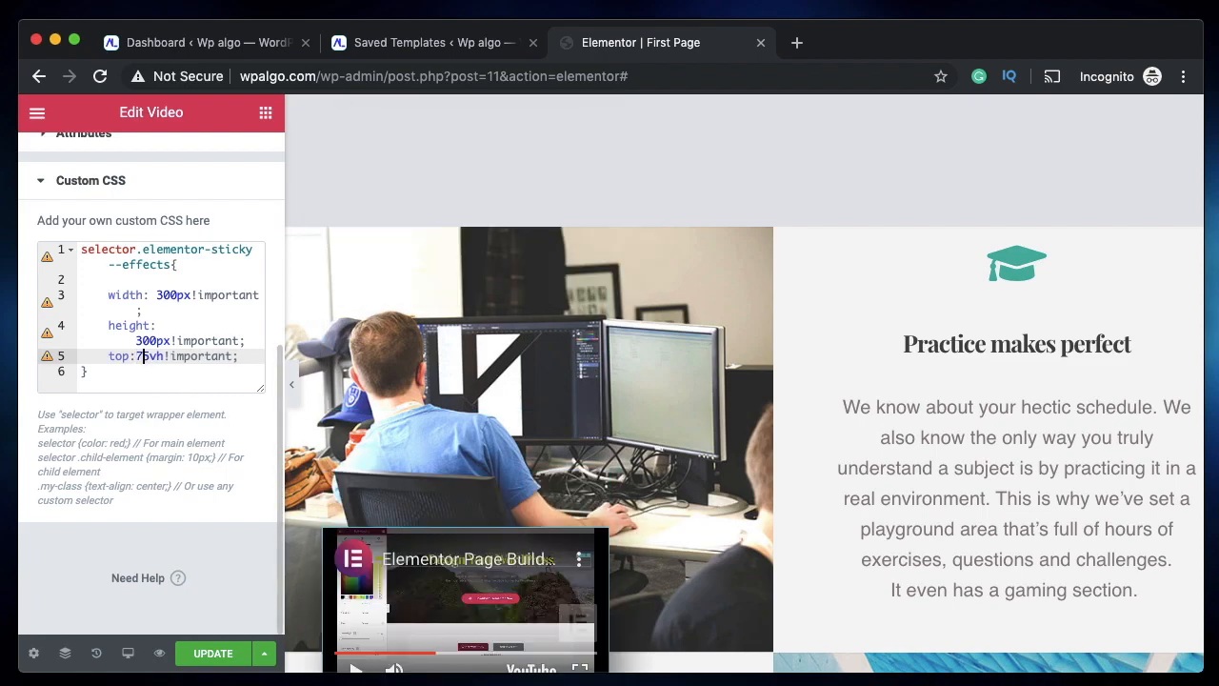
scroll(down, 3)
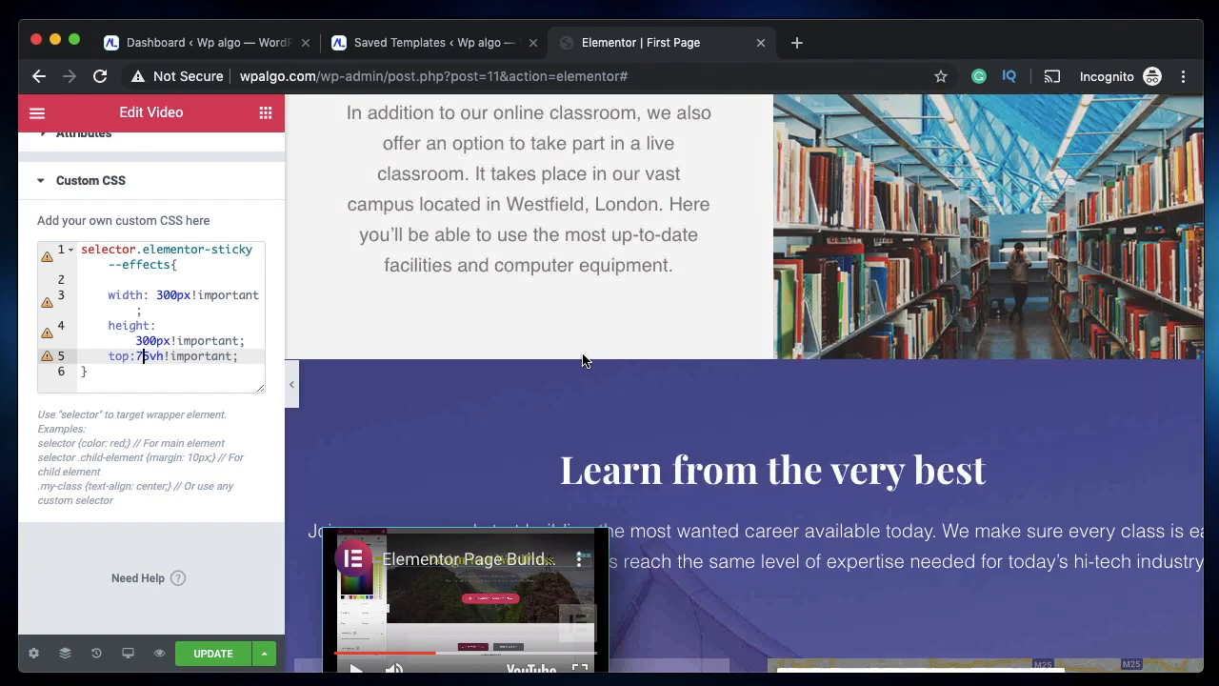
scroll(down, 3)
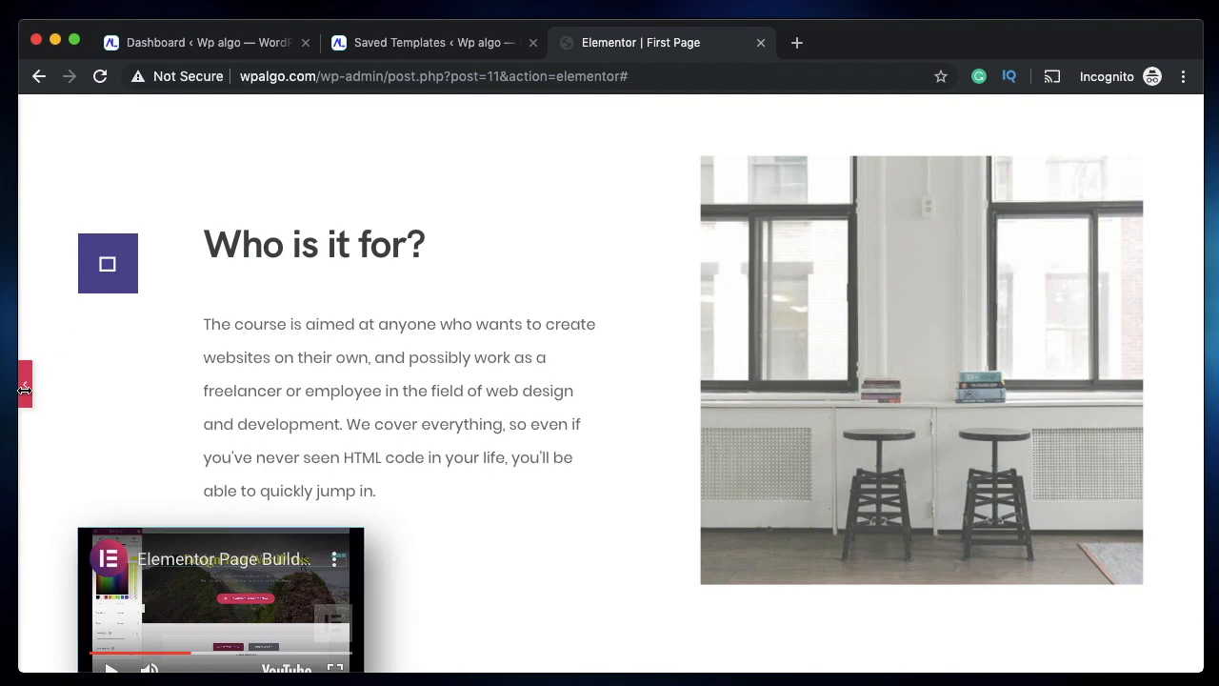
Change the top offset to 70vh and scroll the canvas to test it
click(24, 386)
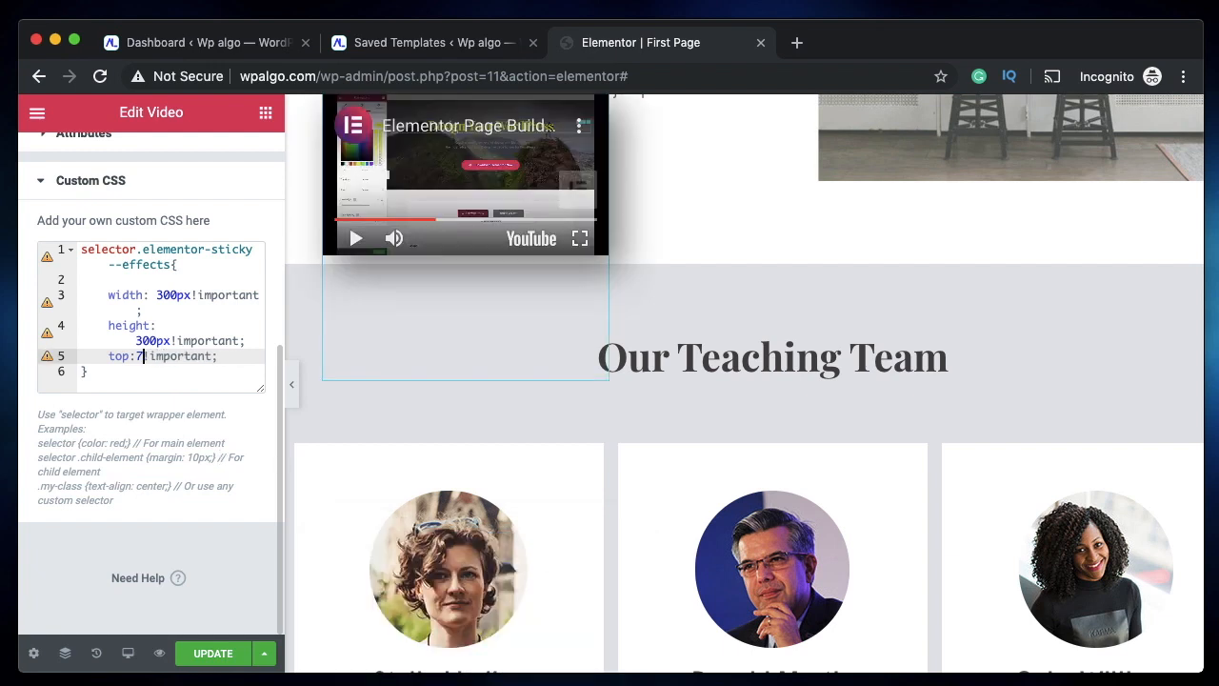
text(00px)
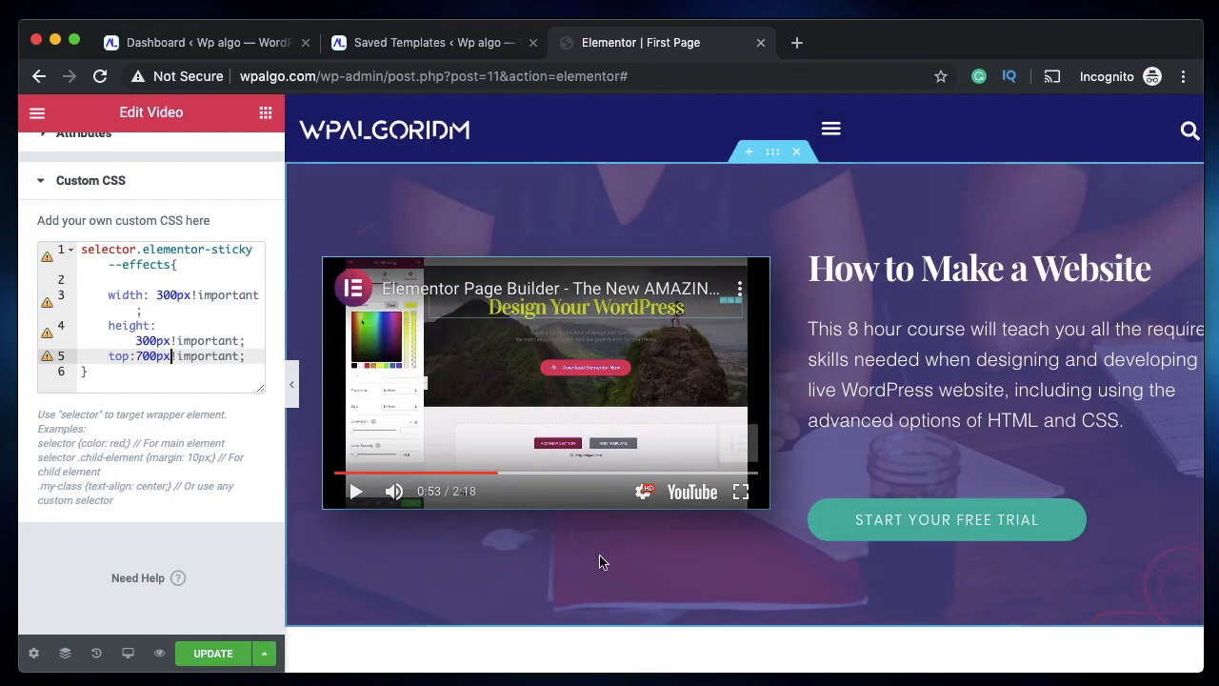
scroll(down, 3)
text(3)
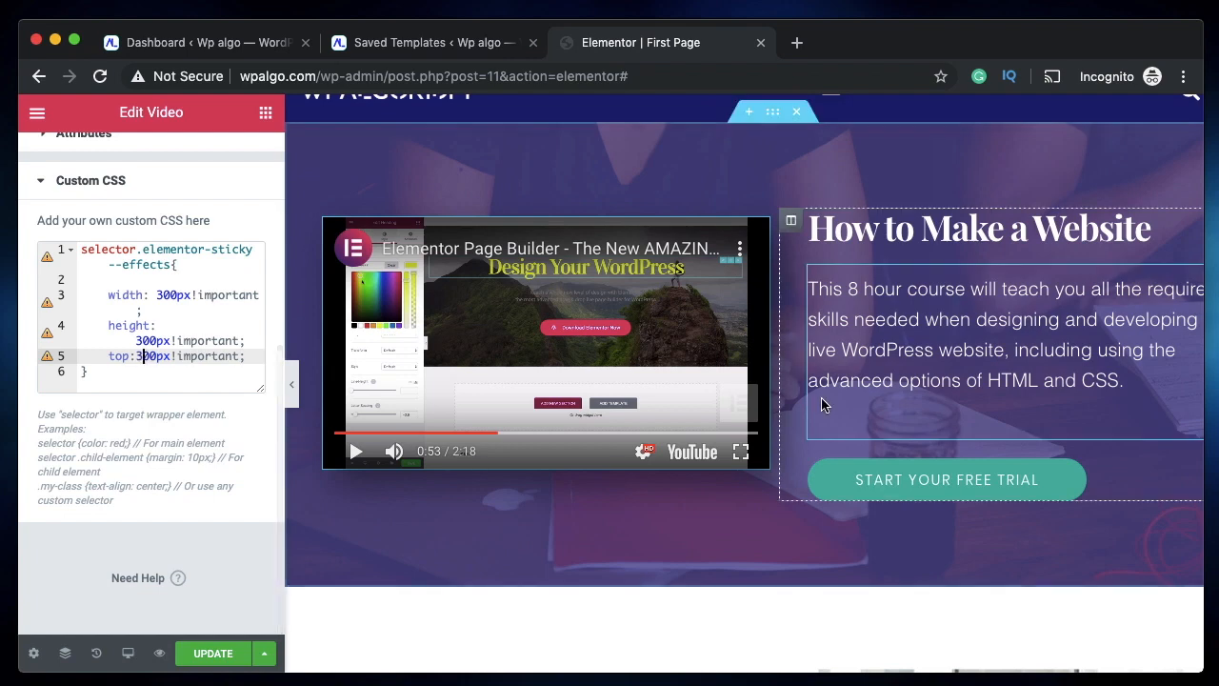
scroll(down, 3)
text(70vh)
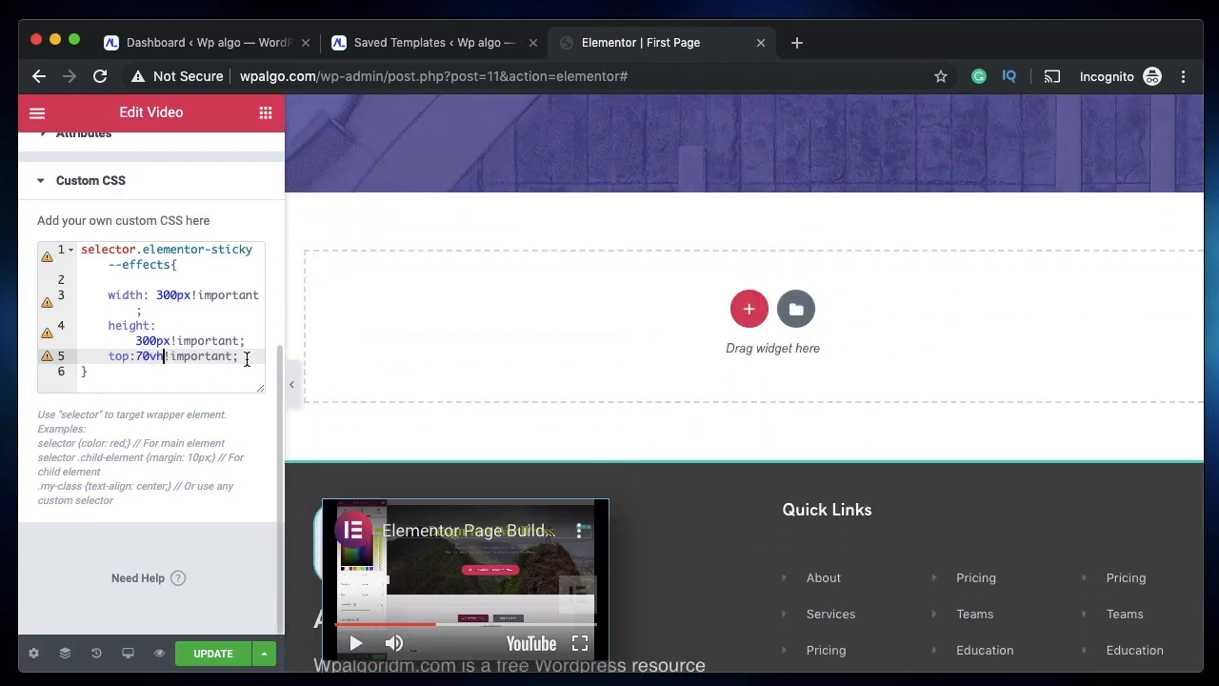
Add a left: 60vw !important declaration to the sticky video's custom CSS
key(Enter)
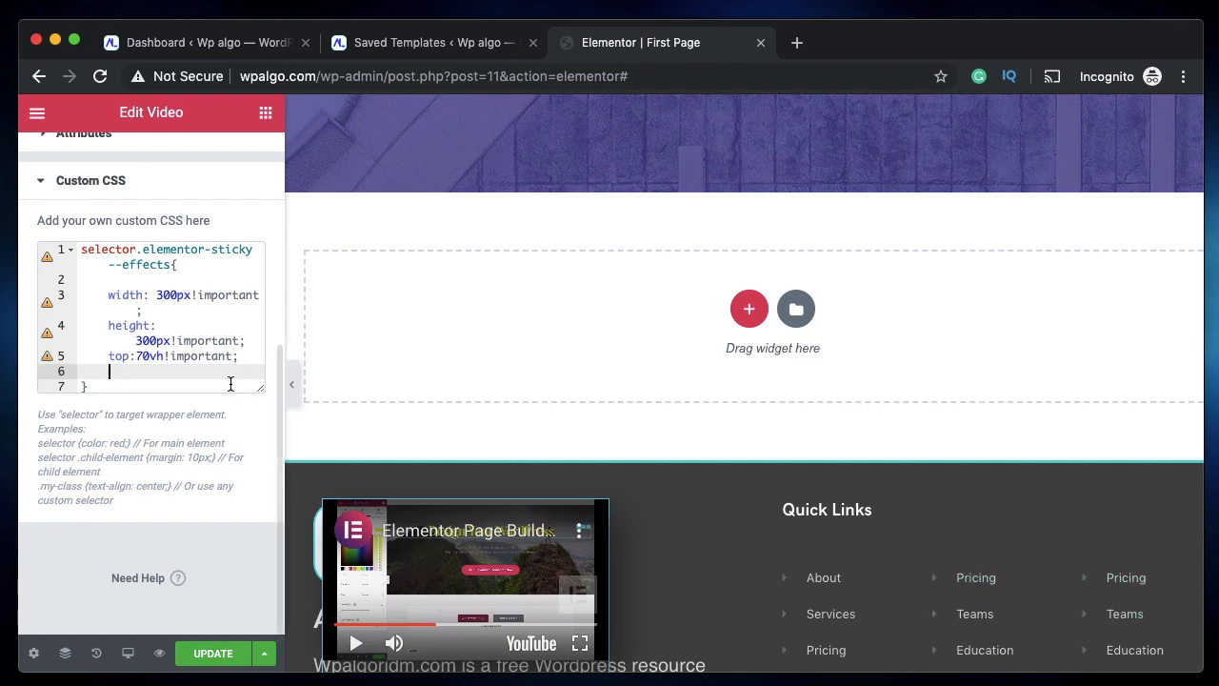
text(left:;)
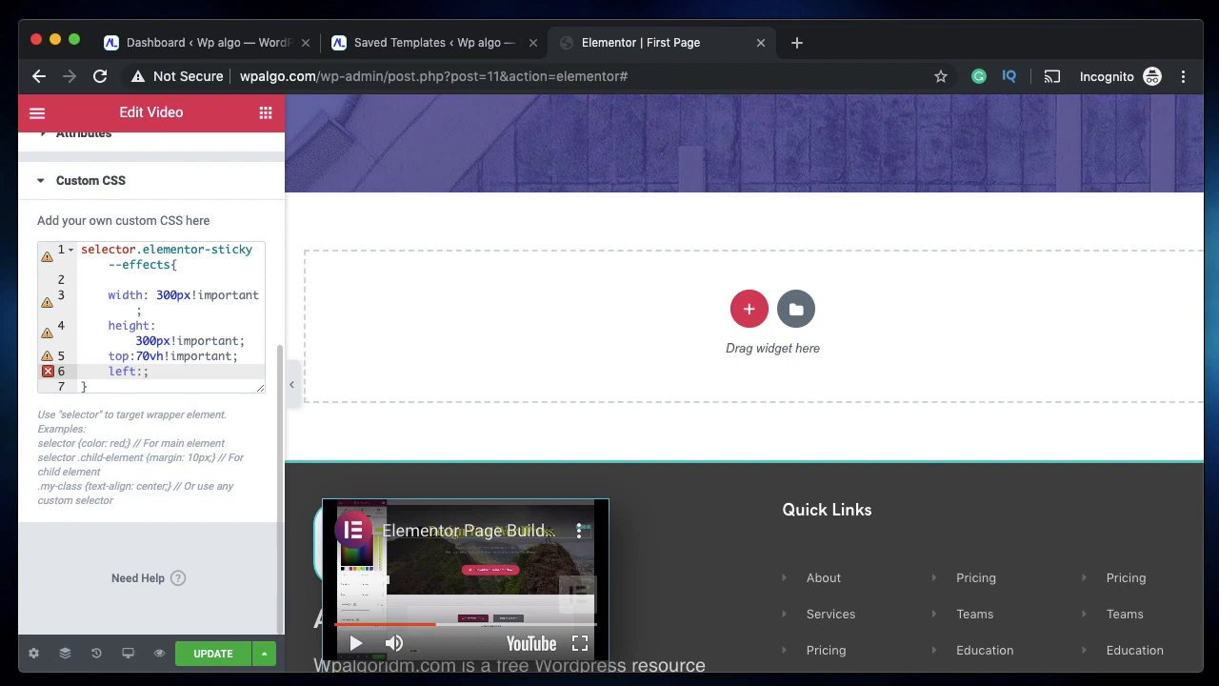
text(60vh)
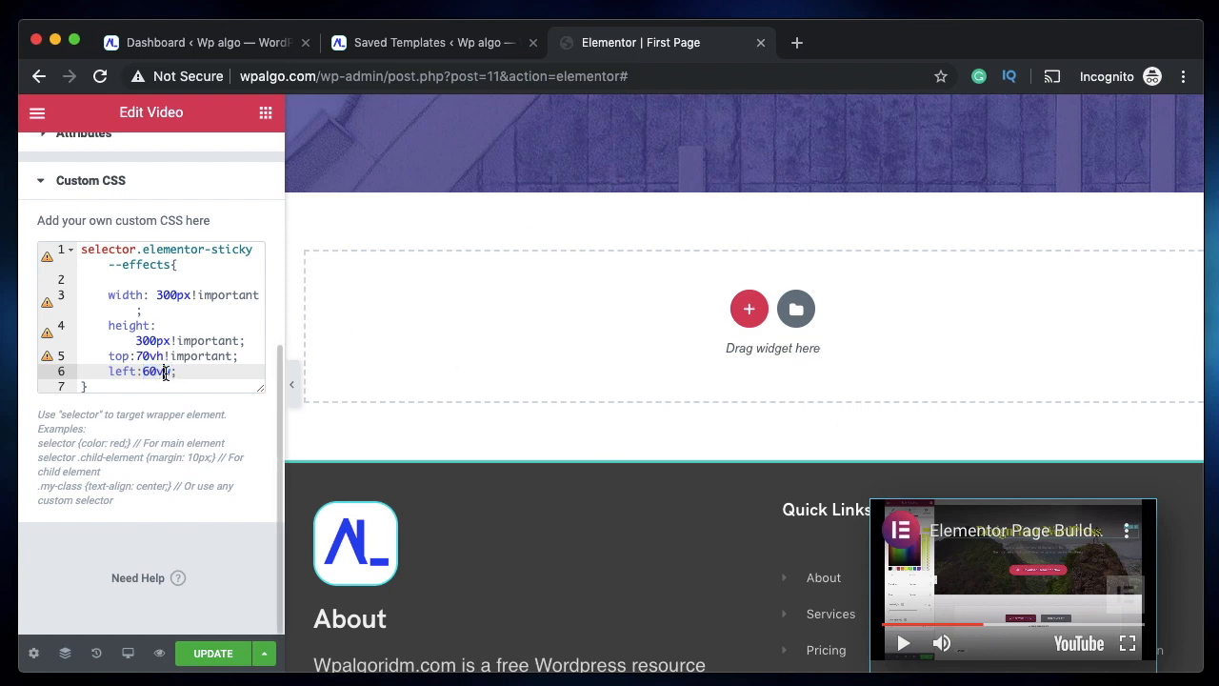
double_click(154, 371)
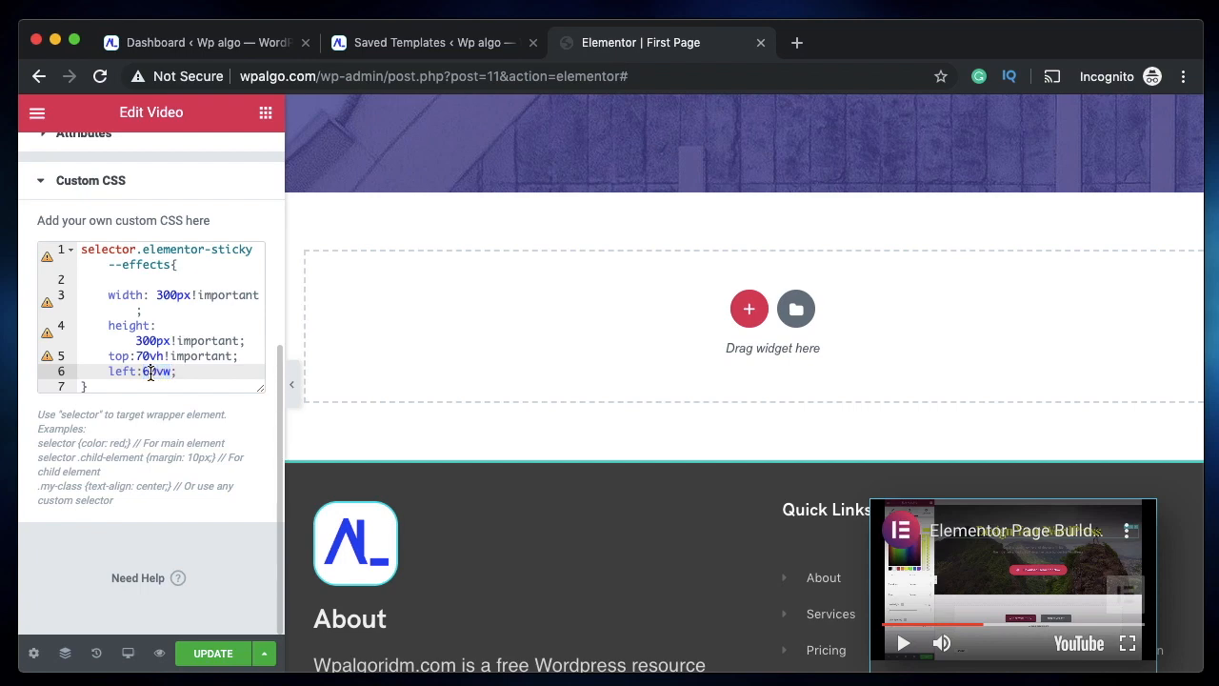
double_click(156, 371)
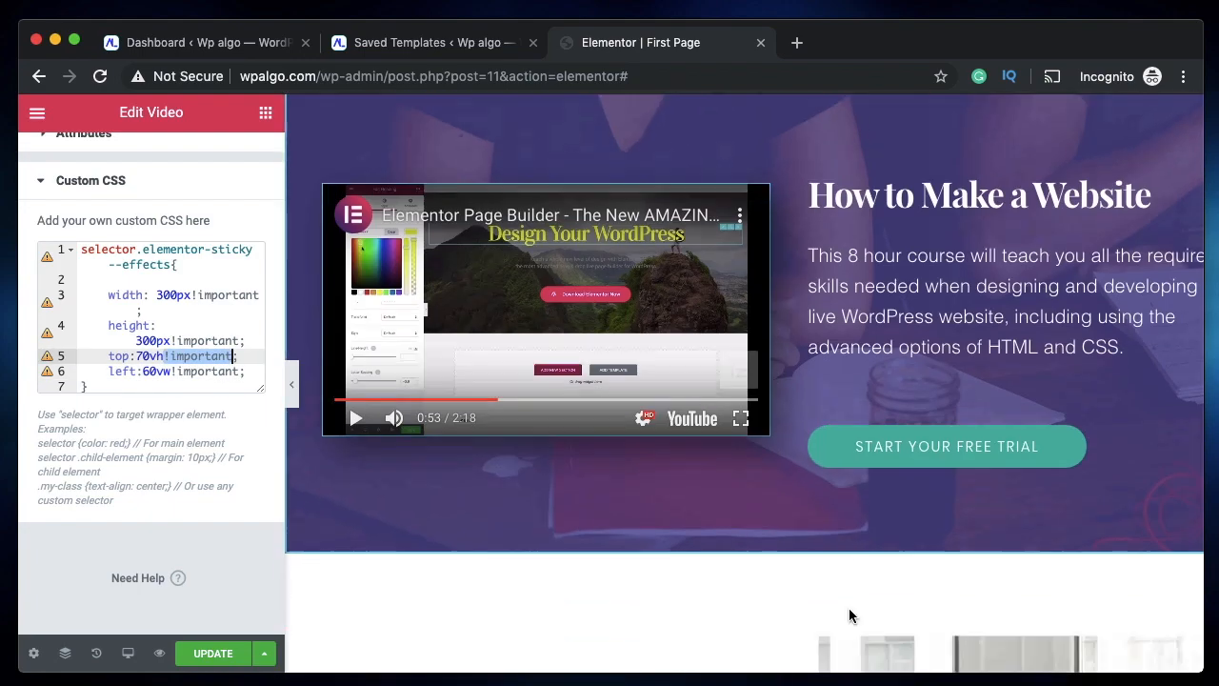
Scroll the preview, reopen the panel, and add blank lines above the sticky CSS rule
scroll(down, 3)
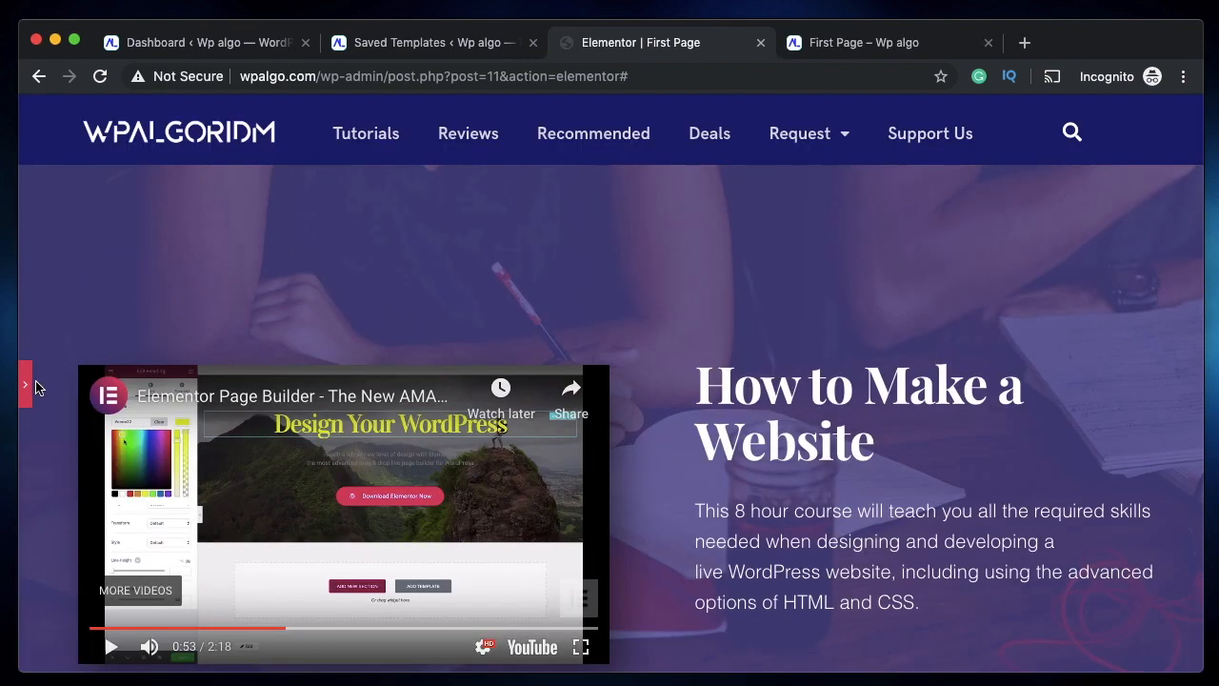
click(24, 384)
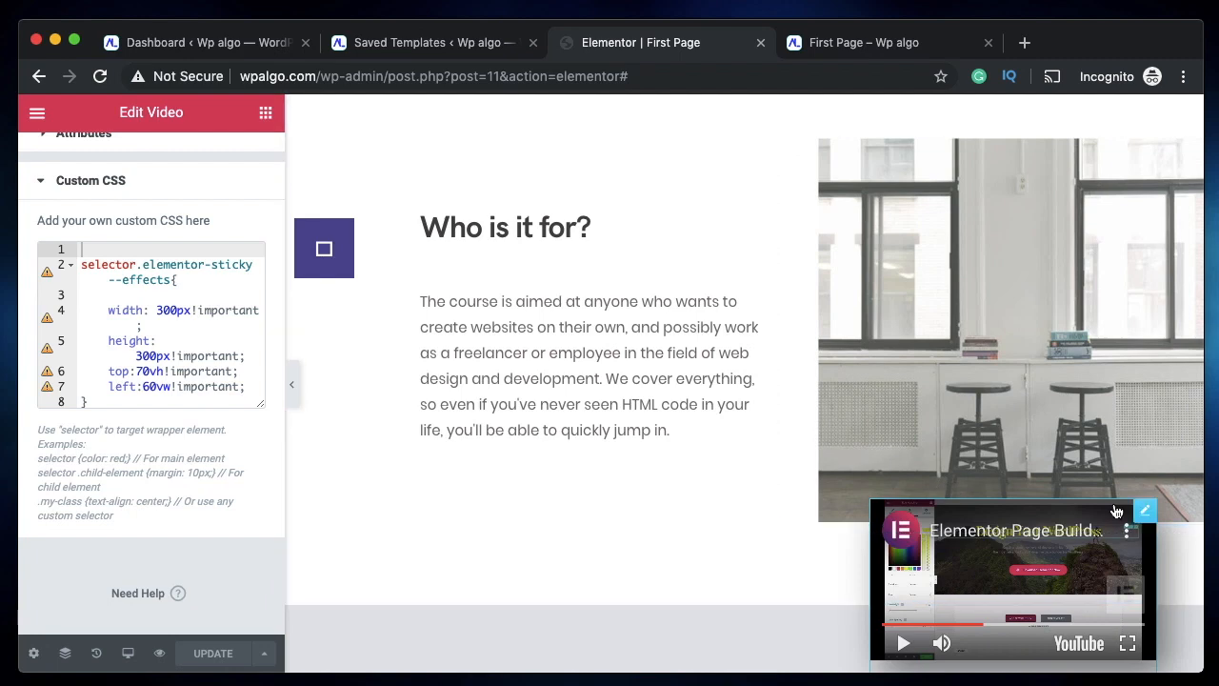
mouse_move(1146, 512)
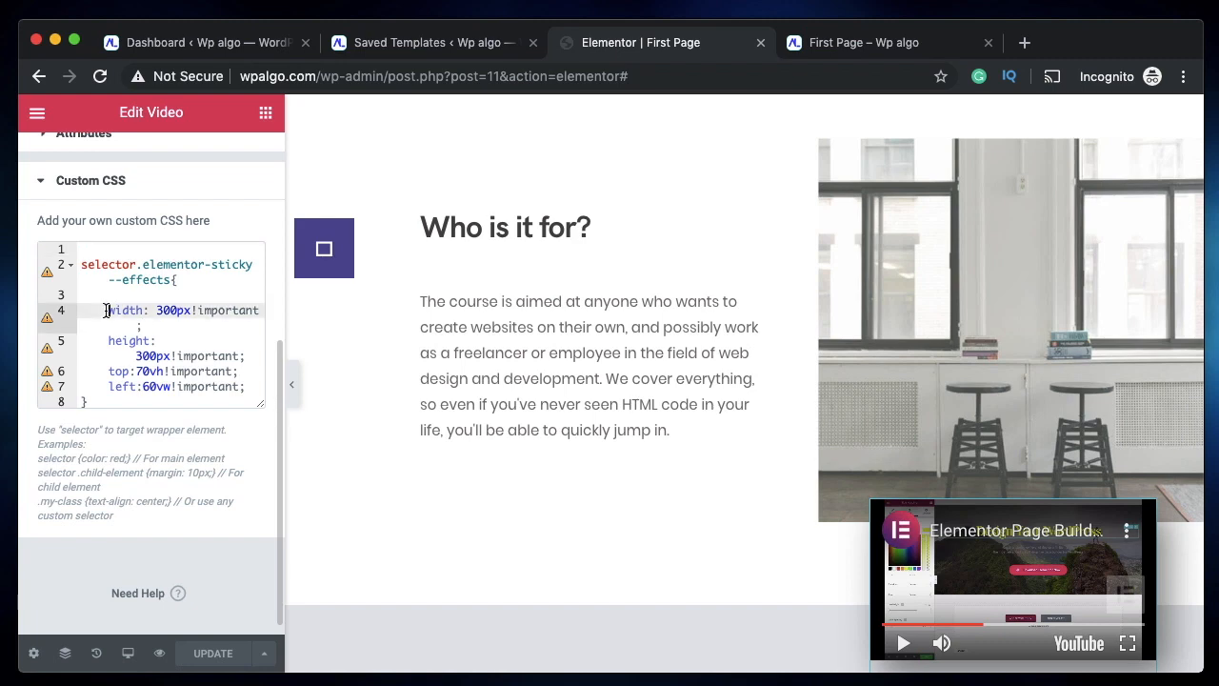
drag(107, 309, 245, 385)
text(s)
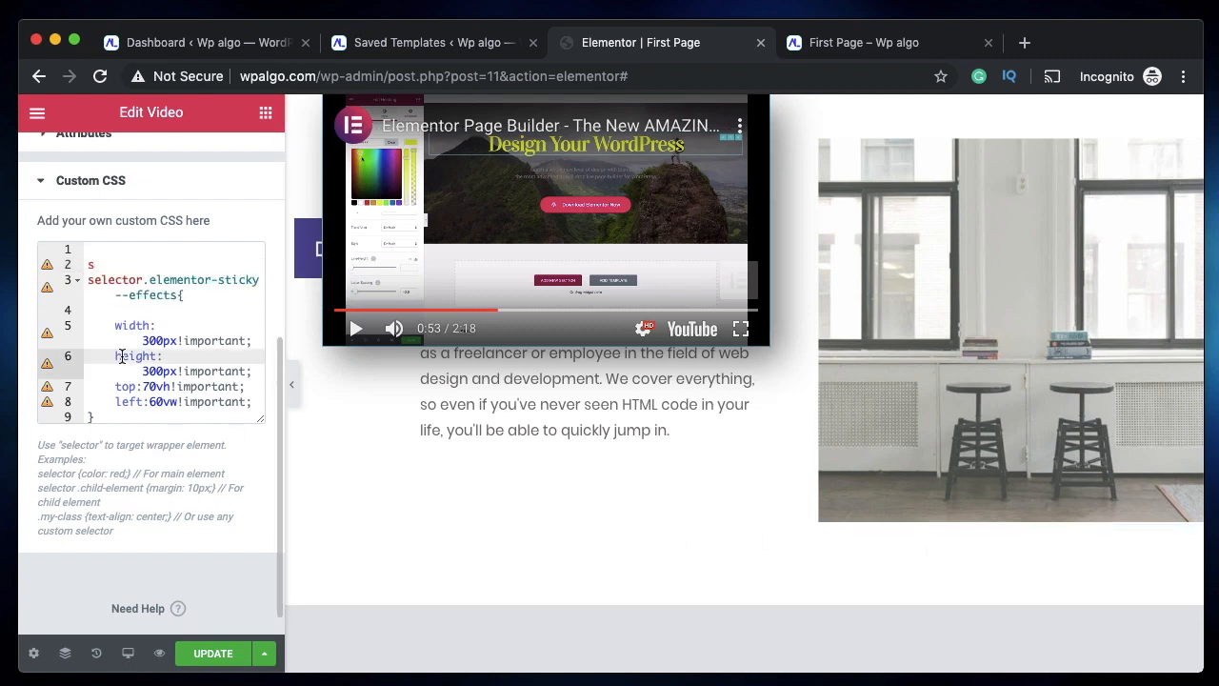
Insert selector { transition: all 0.4s ease; } above the sticky rule
click(94, 264)
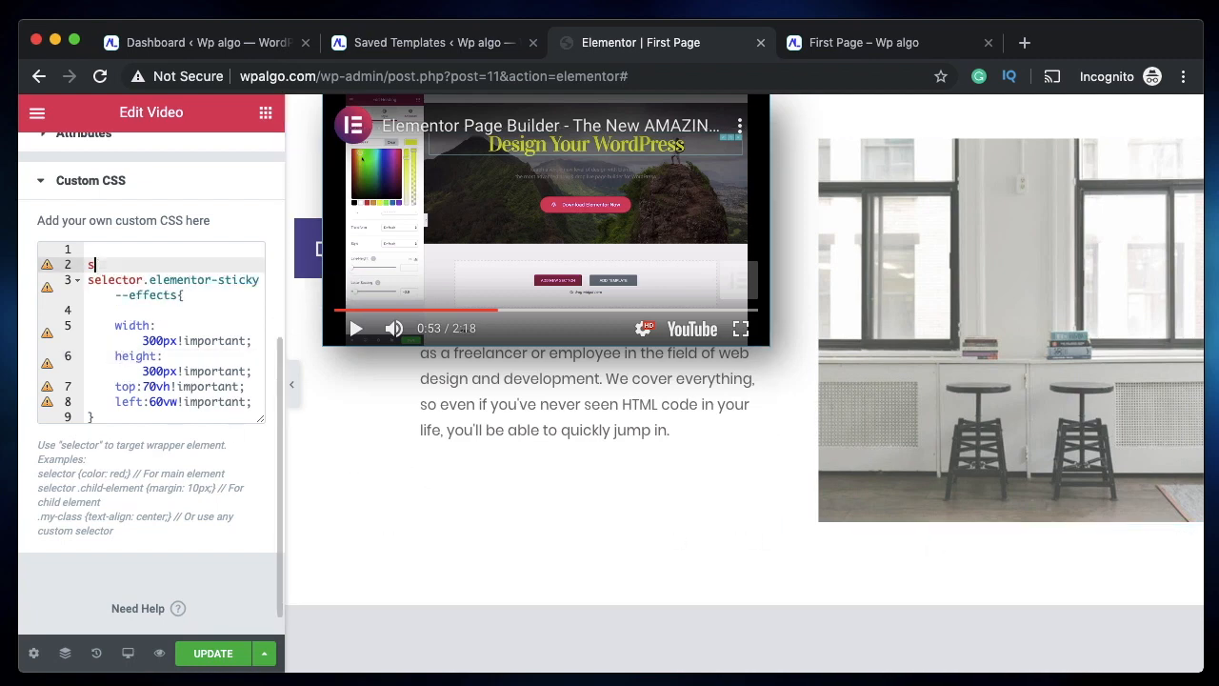
text(tr)
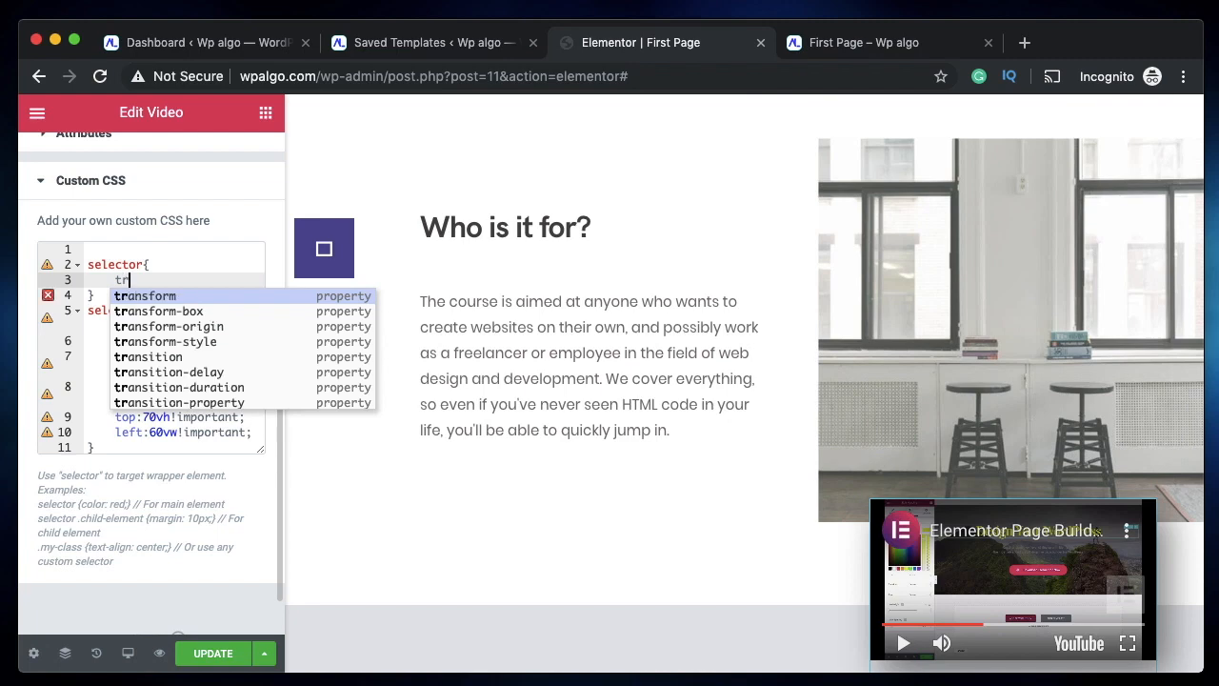
text(transition: 04.s)
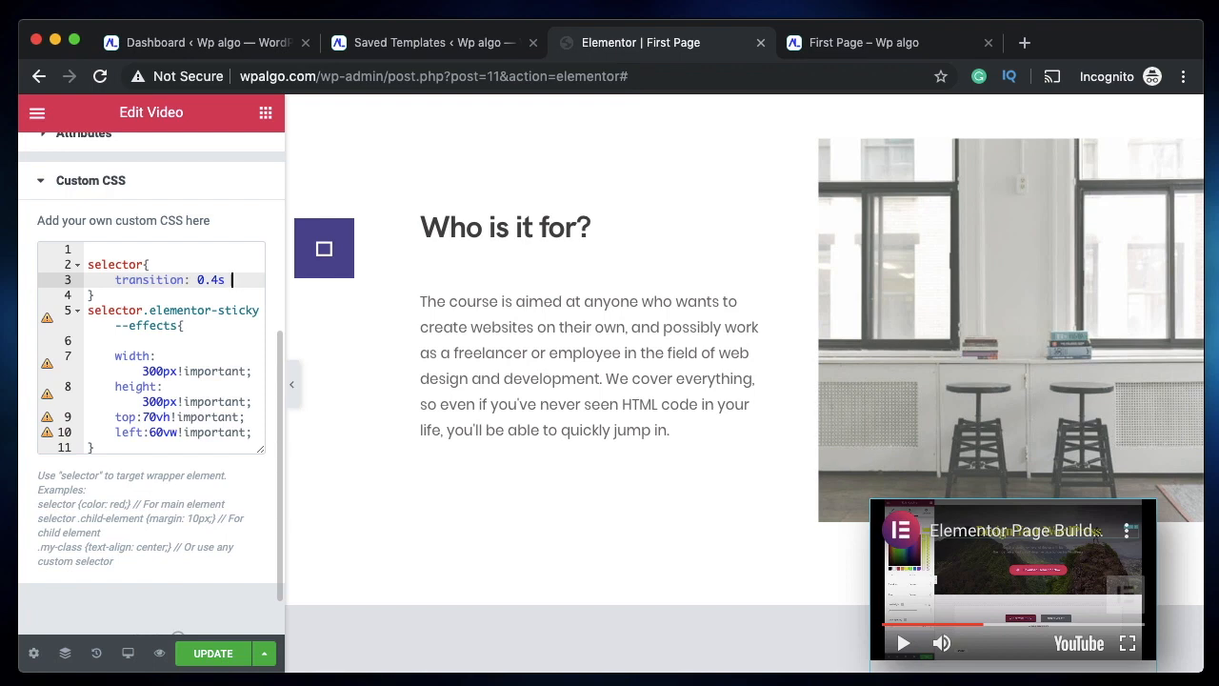
text(ease)
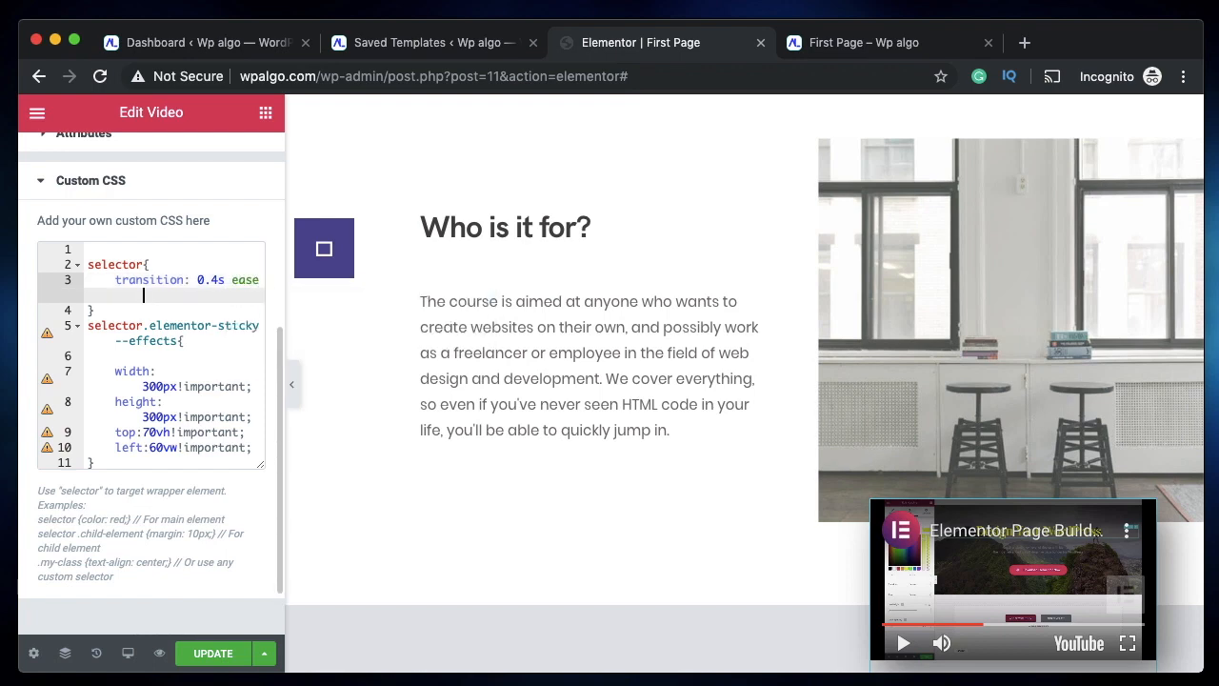
text(;)
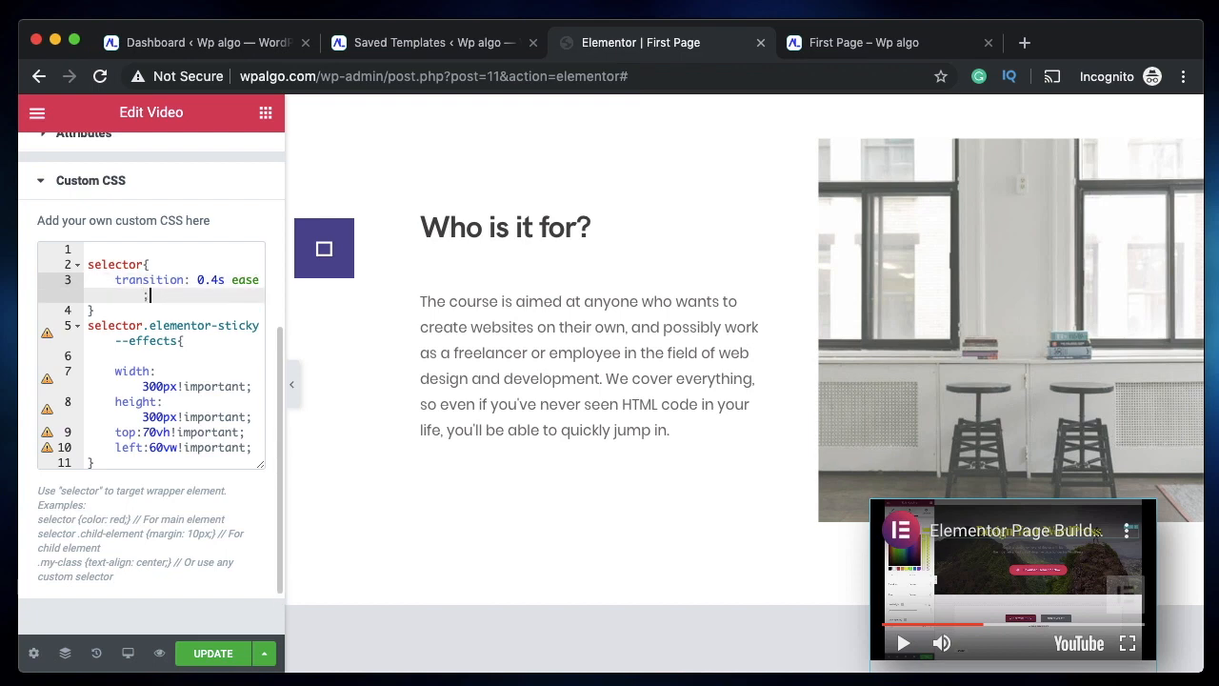
text(all)
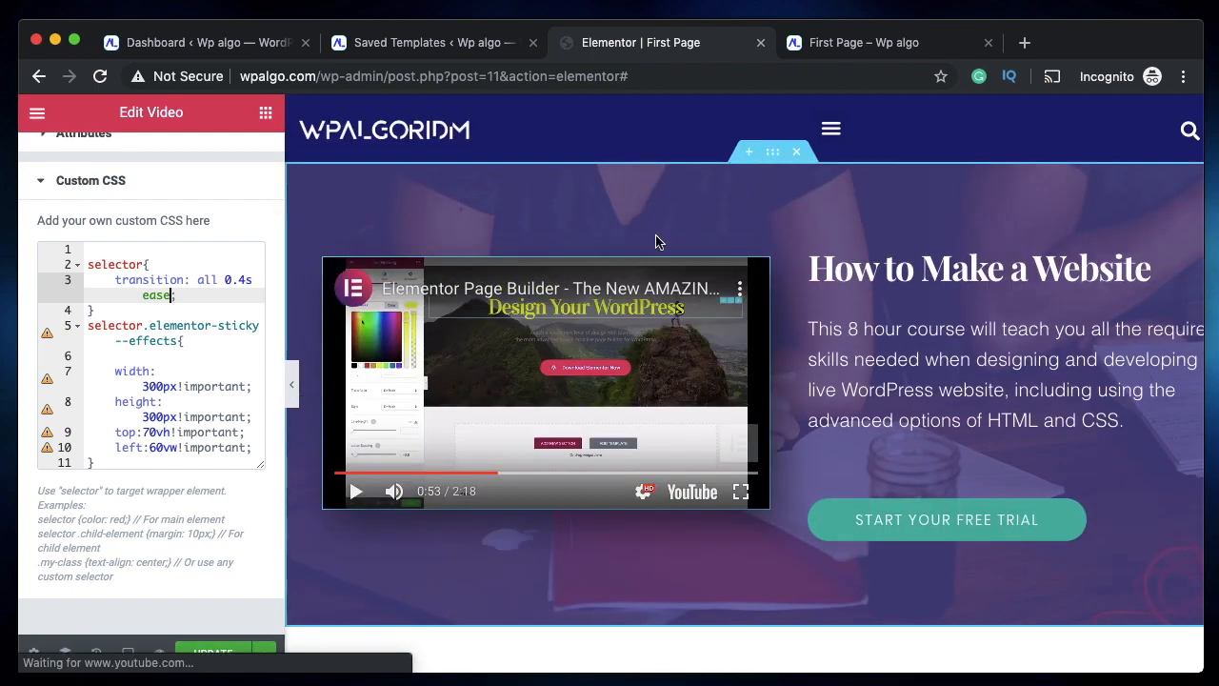
Scroll the canvas with the small player floating bottom-right
scroll(down, 3)
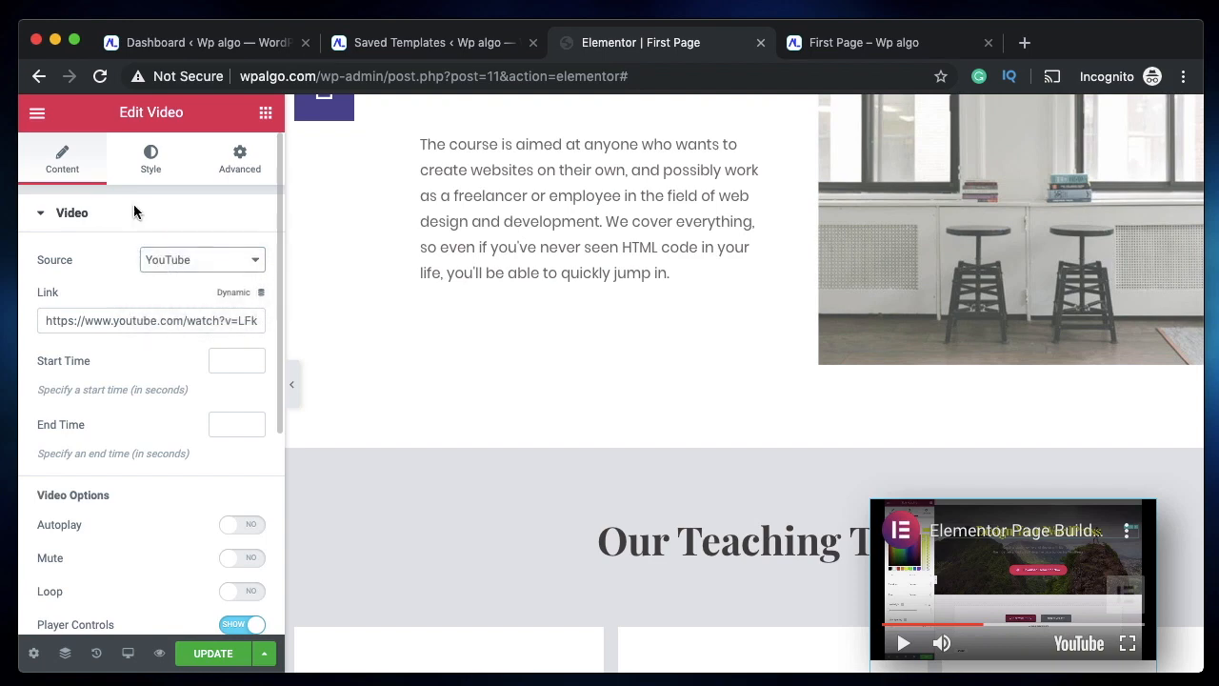
Reopen Advanced > Custom CSS and select the 70vh top offset value
click(239, 157)
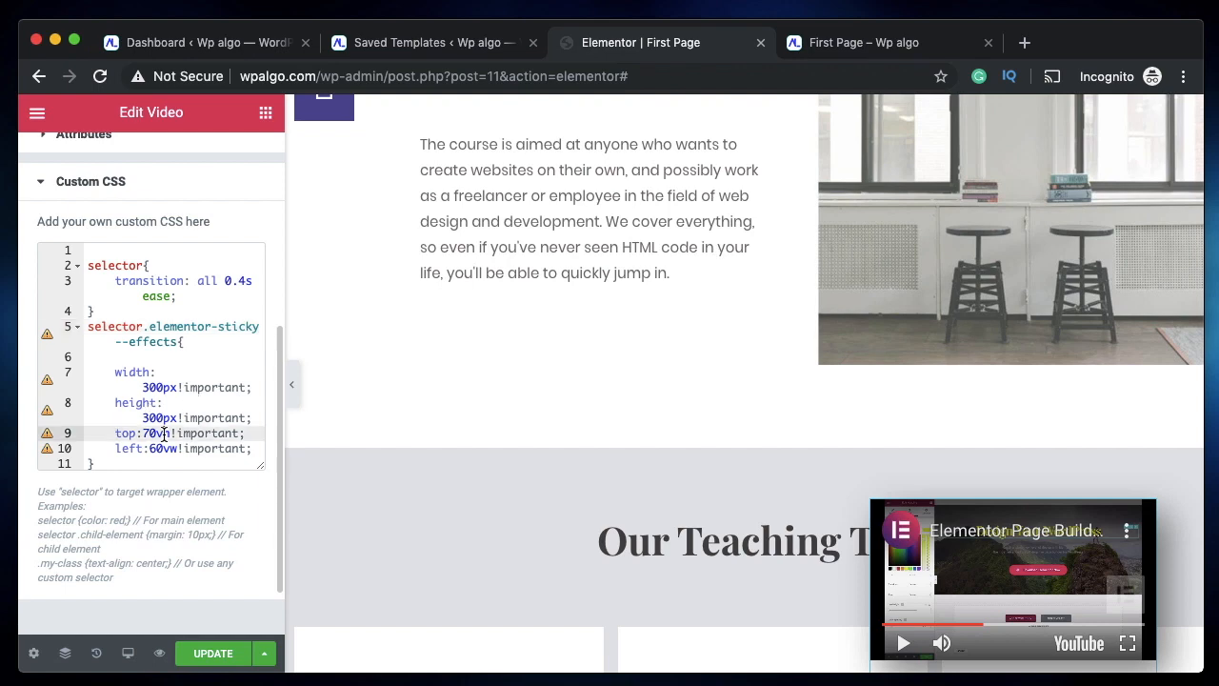
double_click(152, 433)
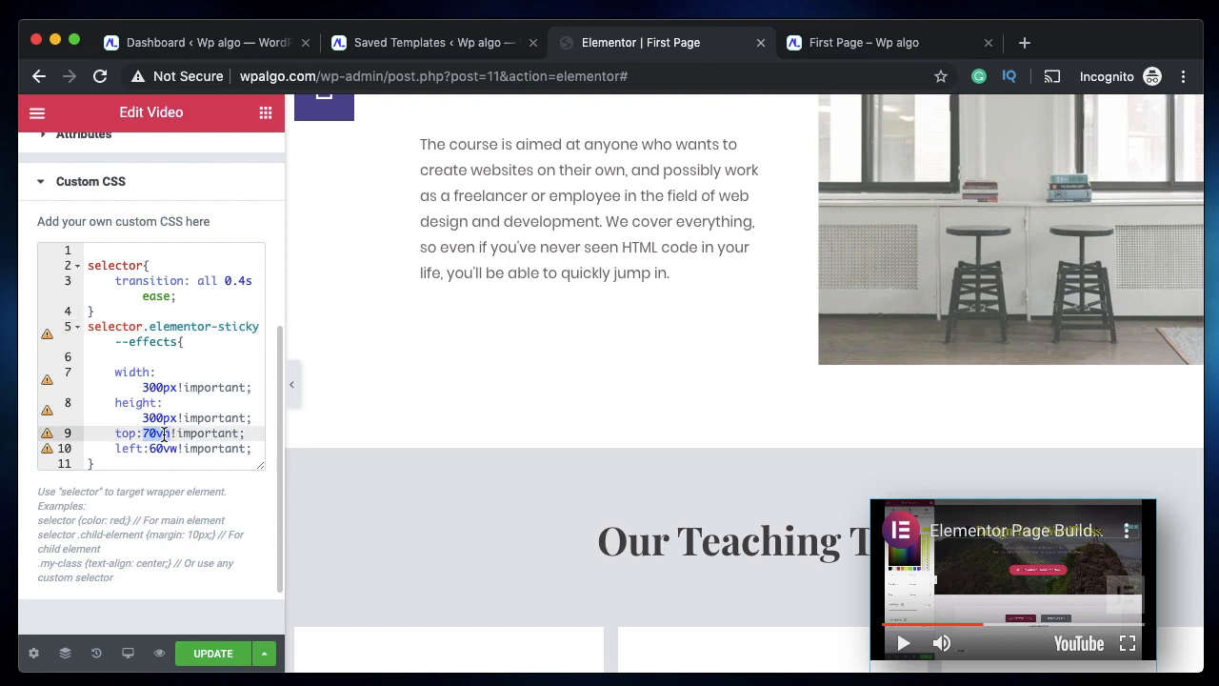